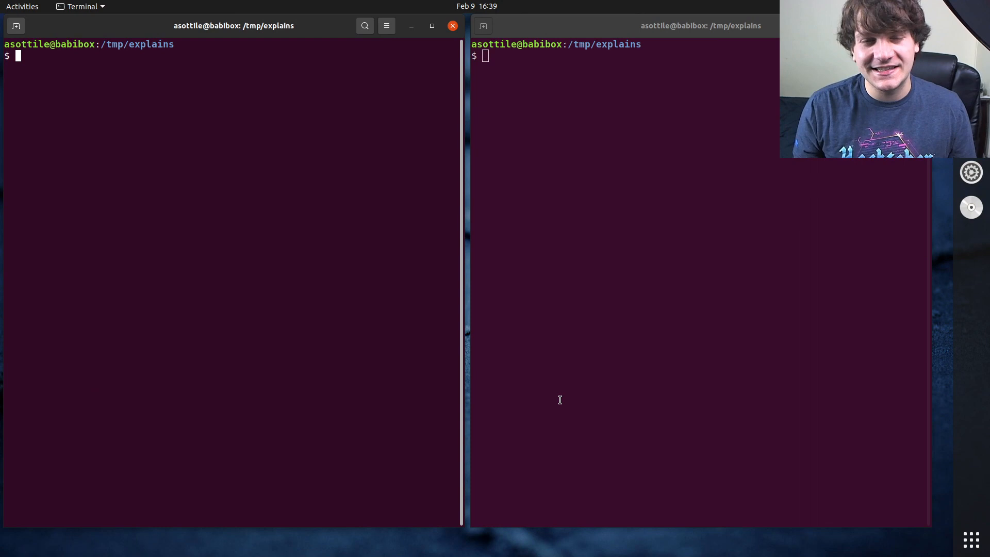
mouse_move(521, 226)
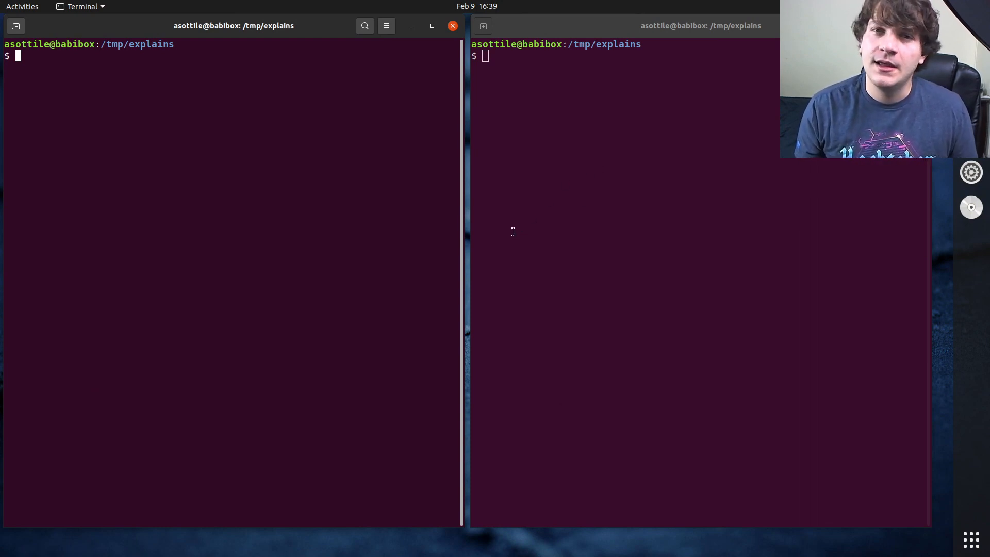
mouse_move(350, 284)
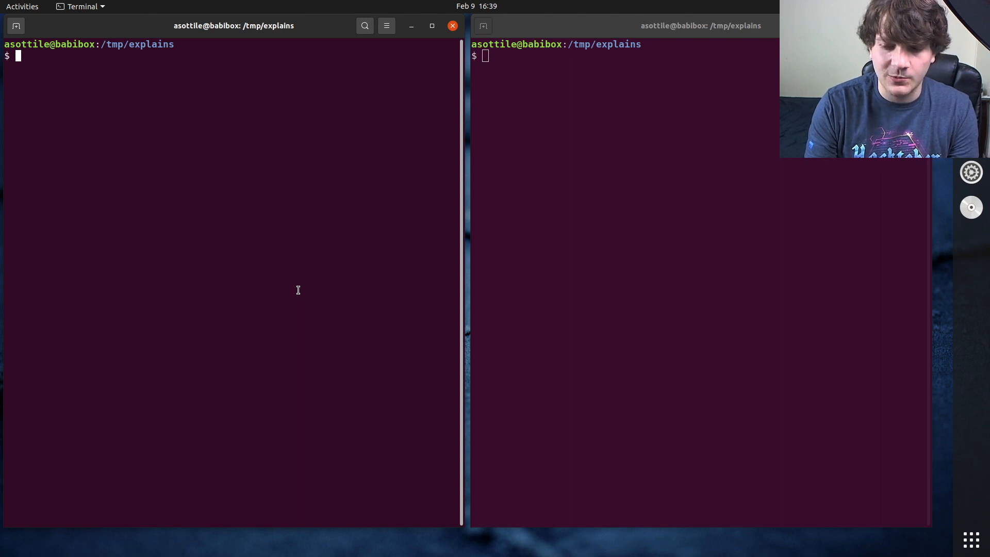
Step: Echo "foo"'bar' as foobar, then print sys.argv[1:] for "foo"'bar' versus "foo" 'bar'
text(echo "foo)
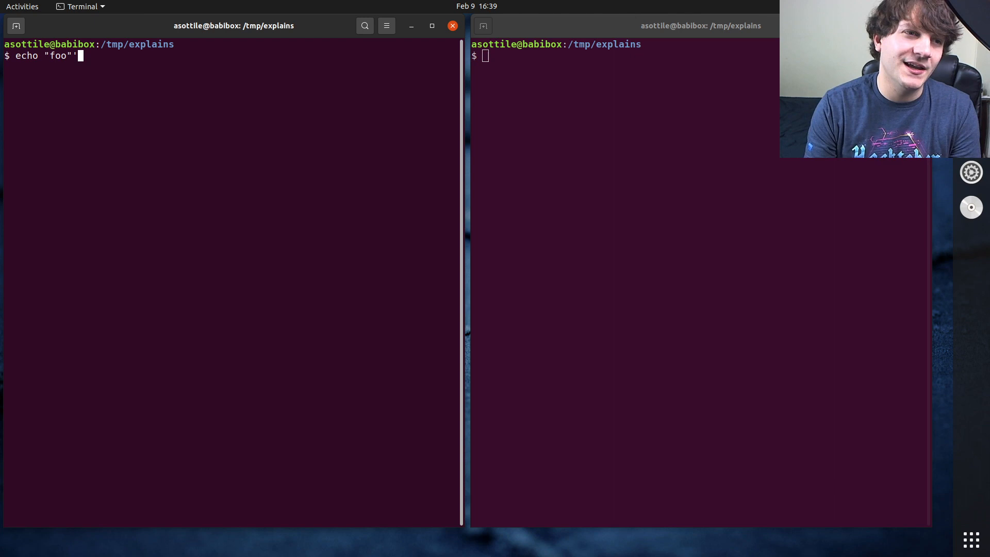
text('bar')
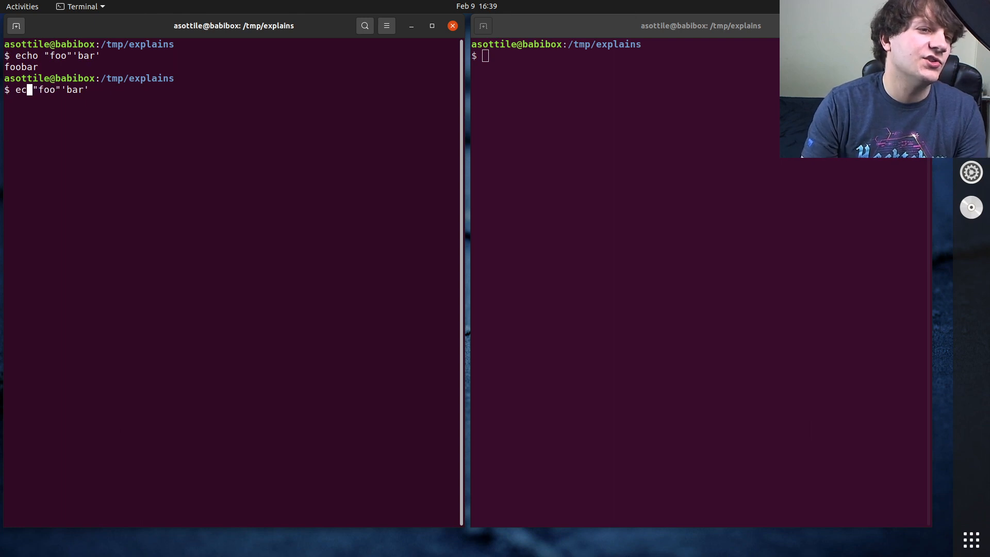
text(python3 -c 'import sys;)
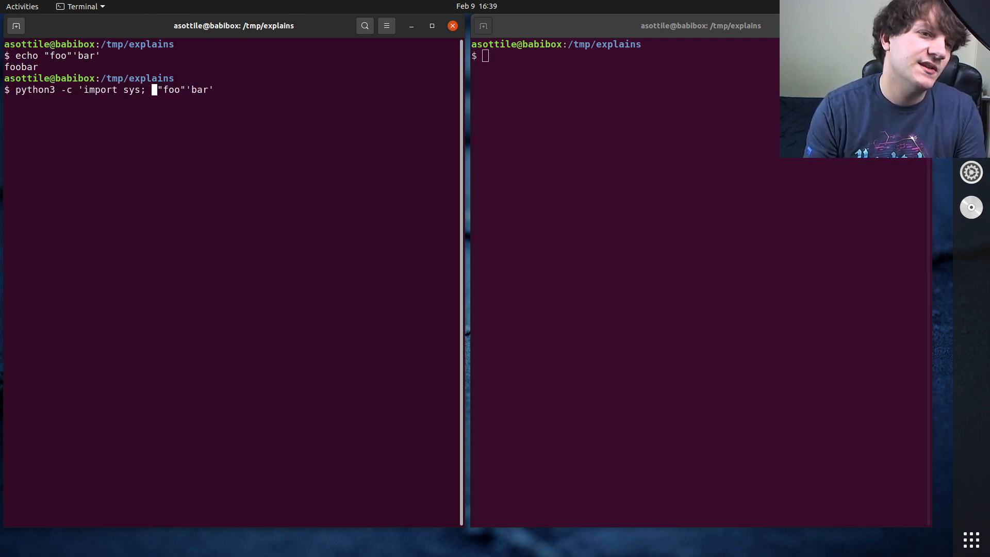
text(print(sys.,)
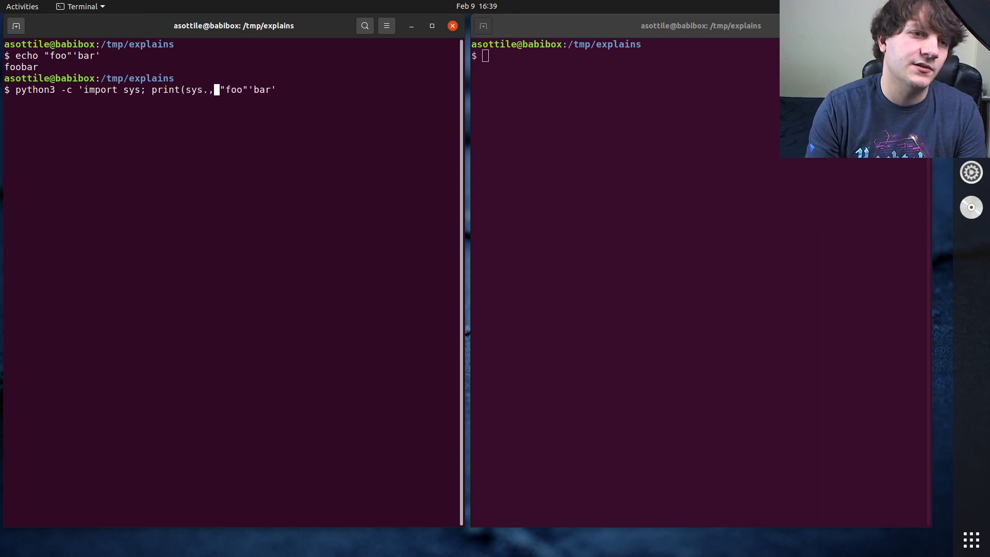
text(argv[1:])')
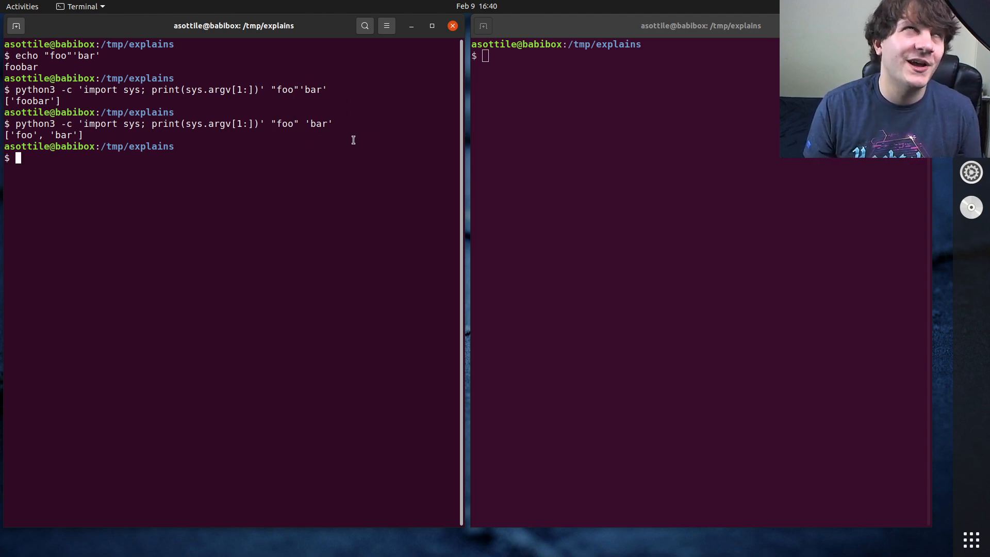
double_click(285, 124)
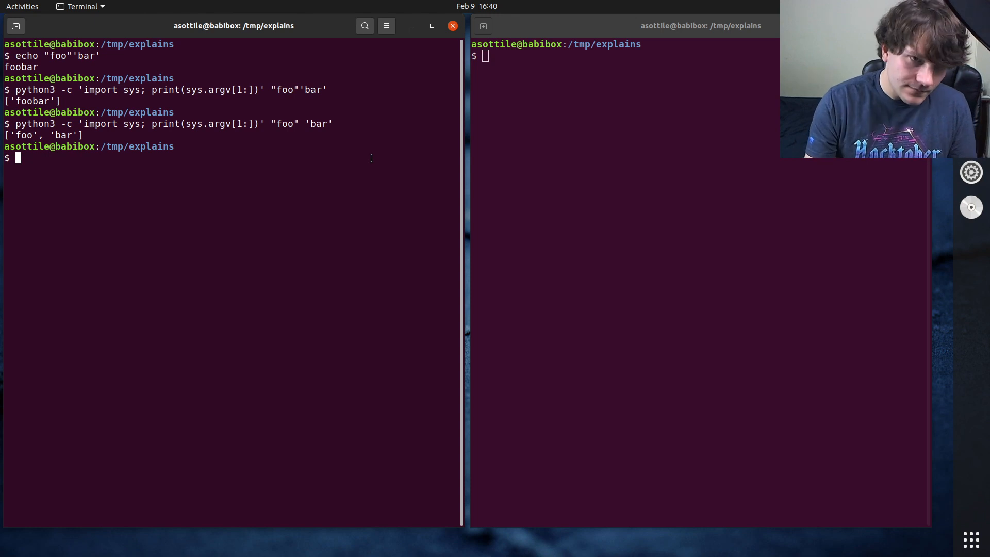
Step: Print sys.argv[1:] for "foo"'"'"bar" to get the single argument foo"bar
text(python3 -c 'import sys; print(sys.argv[1:])' "foo" 'bar')
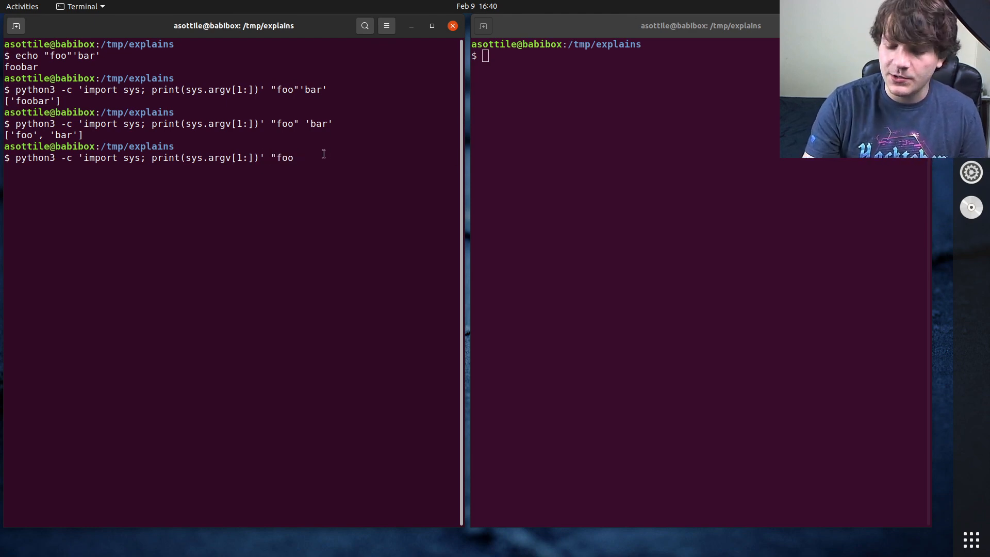
text(")
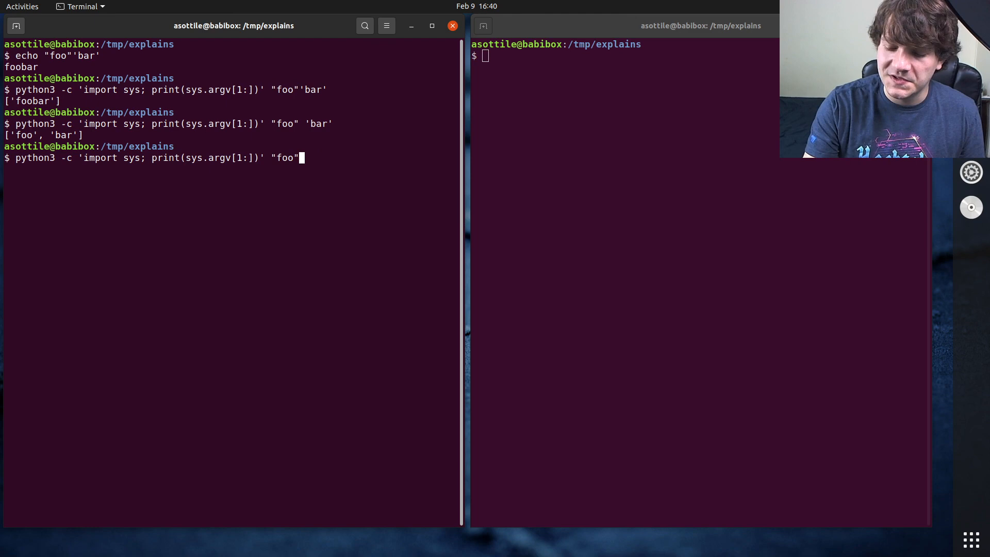
text(')
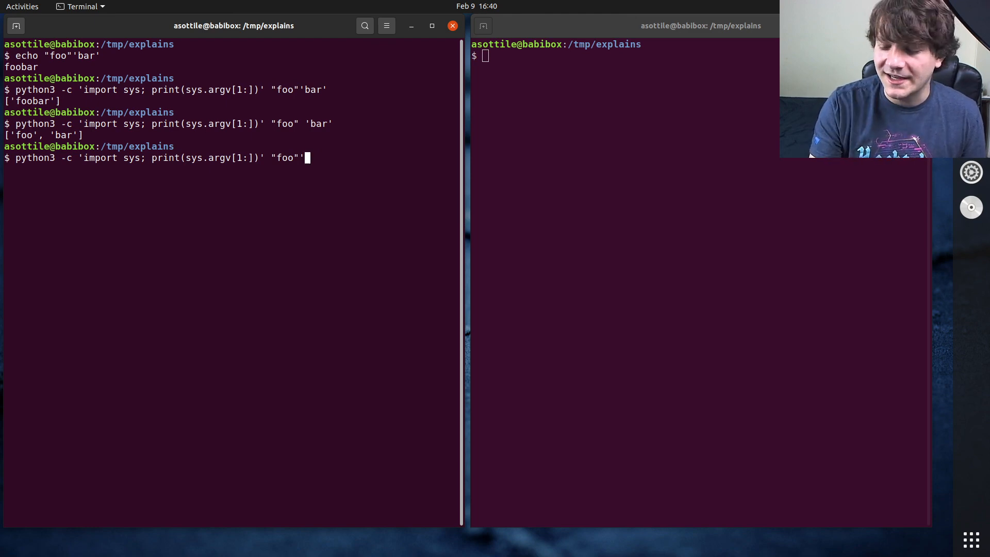
text(")
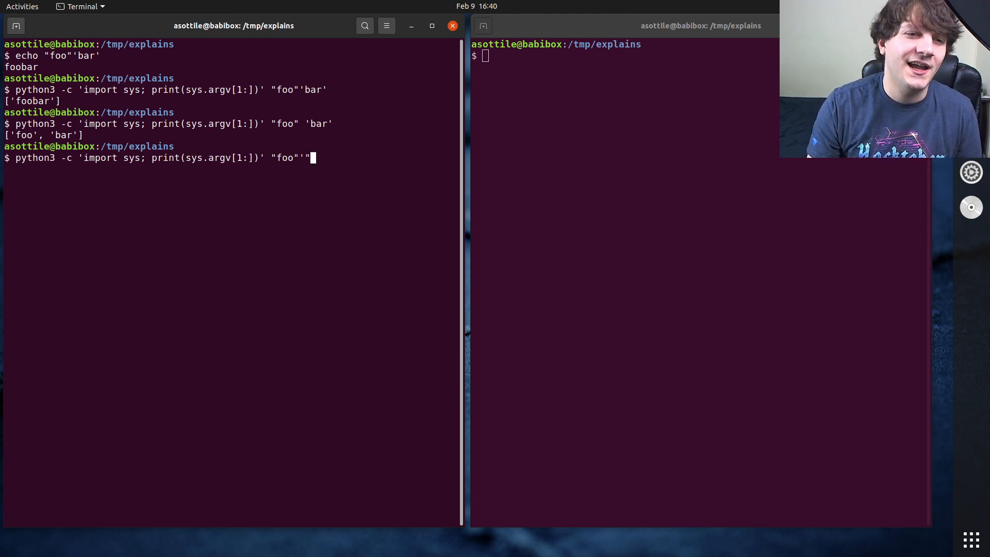
text(')
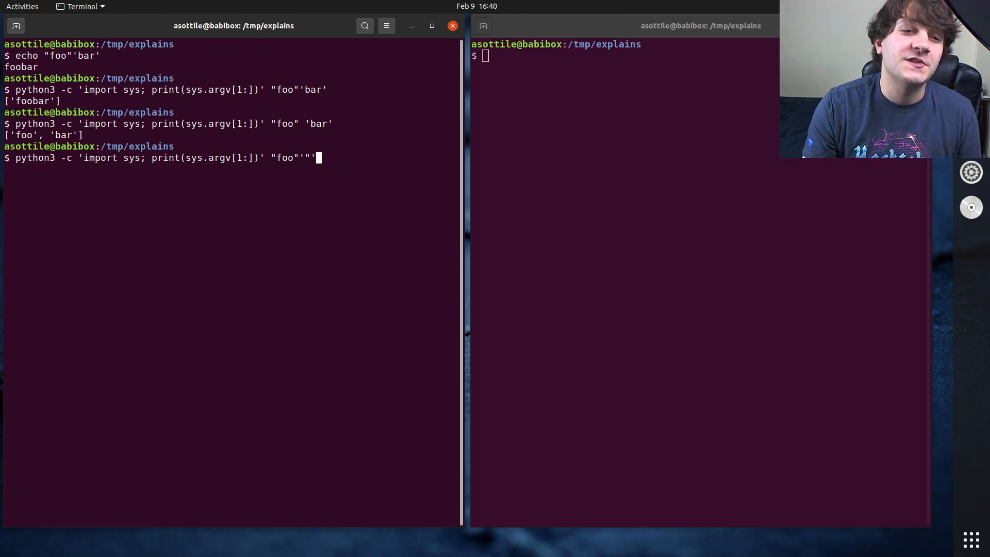
text("bar")
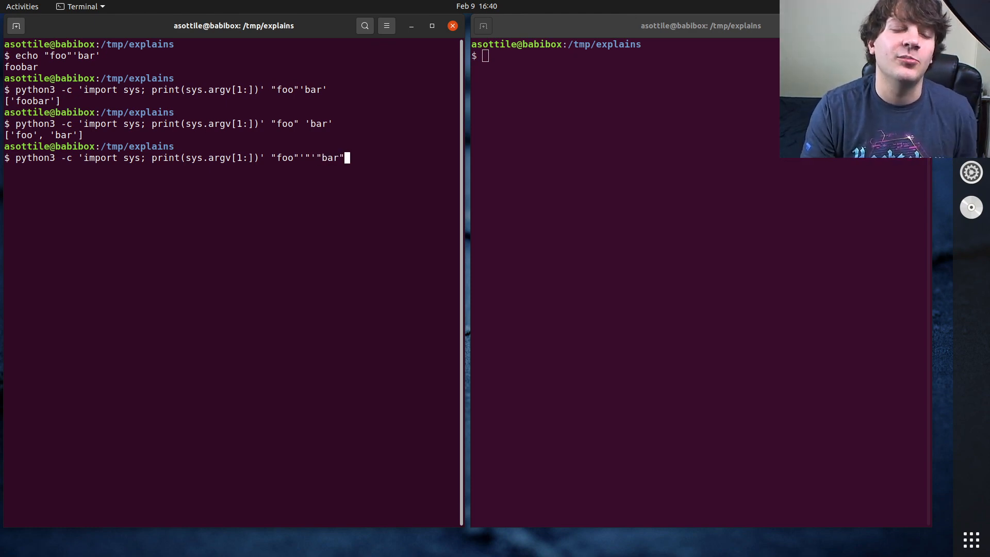
mouse_move(297, 157)
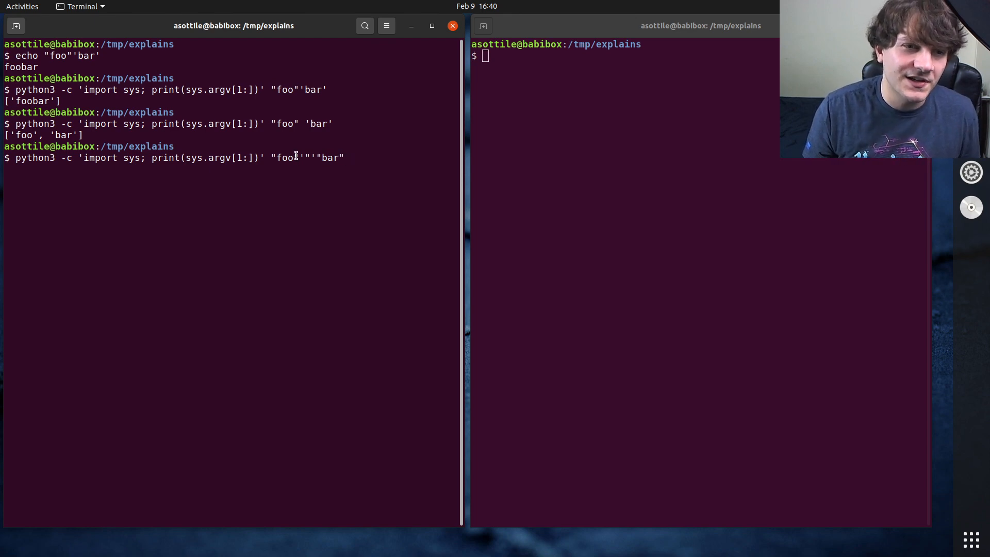
double_click(306, 157)
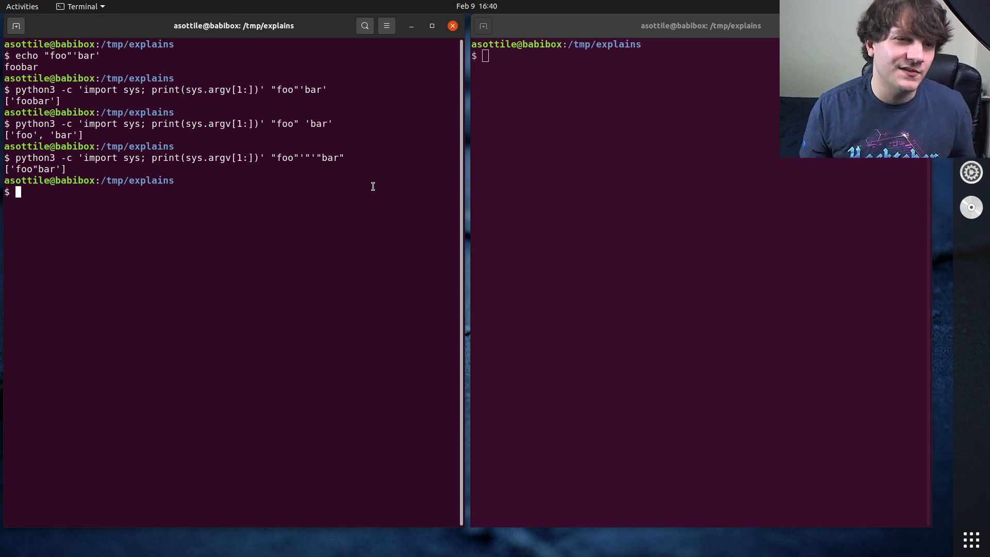
mouse_move(326, 163)
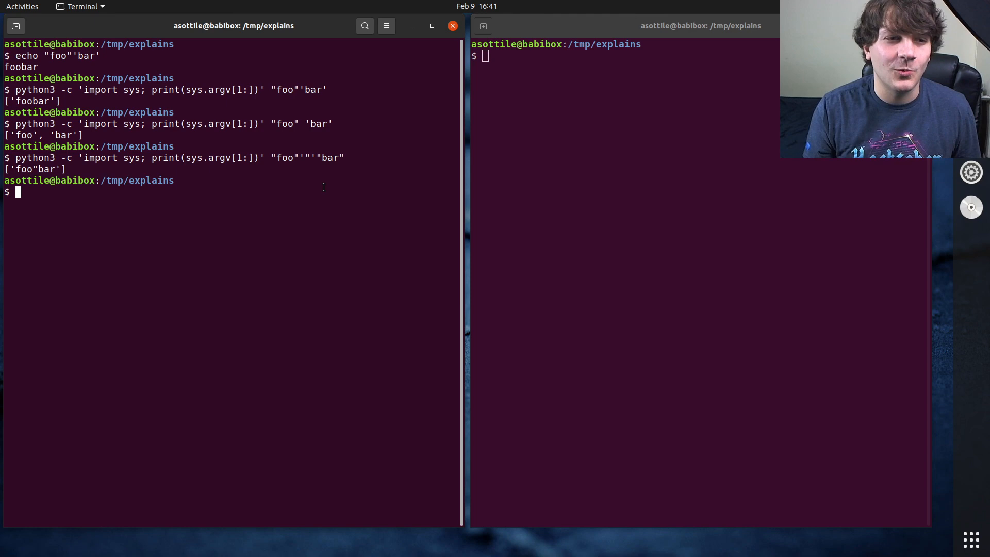
Step: View ~/.bash_aliases in nano, run cry, then rerun the argv script with a b c and 'a b' c
text(ano ~/.bash_aliases)
text(cry --softly)
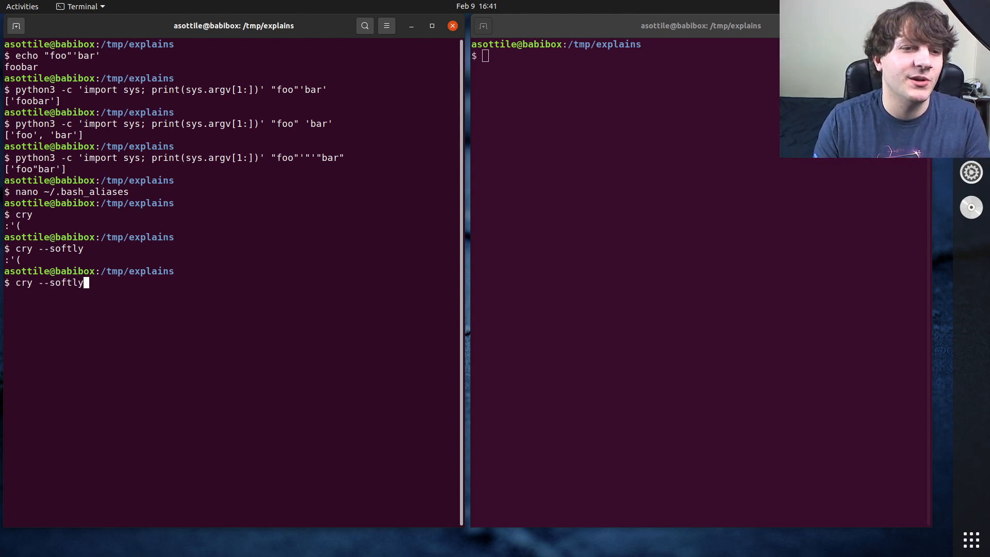
text(python3 -c 'import sys; print(sys.argv[1:])' "foo"'"'"bar" a b c)
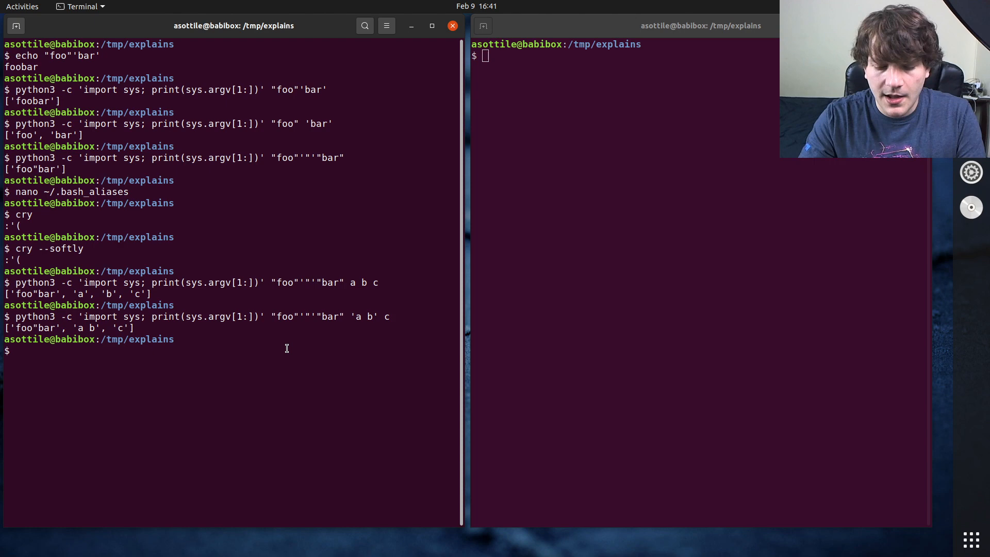
Step: In python3, run '"foo" "a b" c'.split() showing the naive split, then import shlex
text(python3)
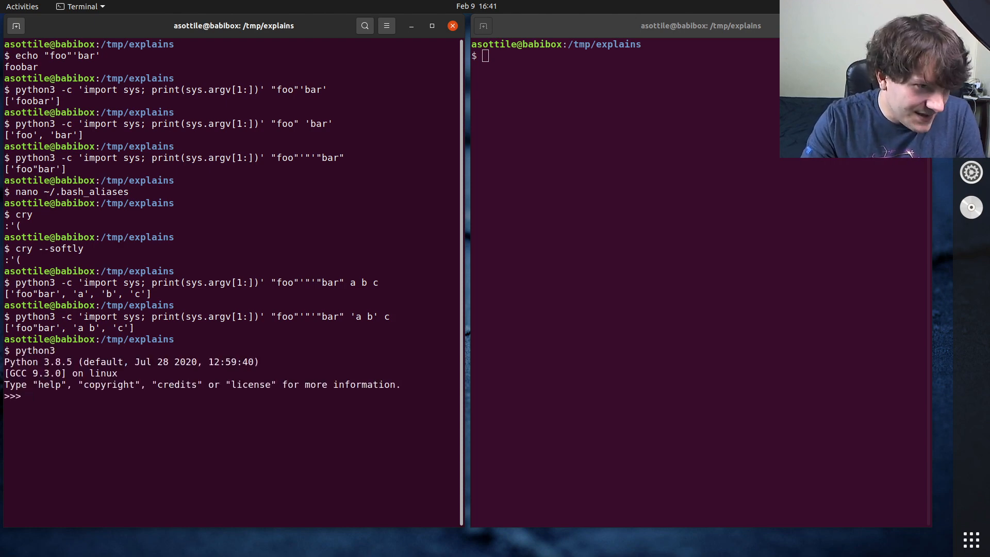
text('")
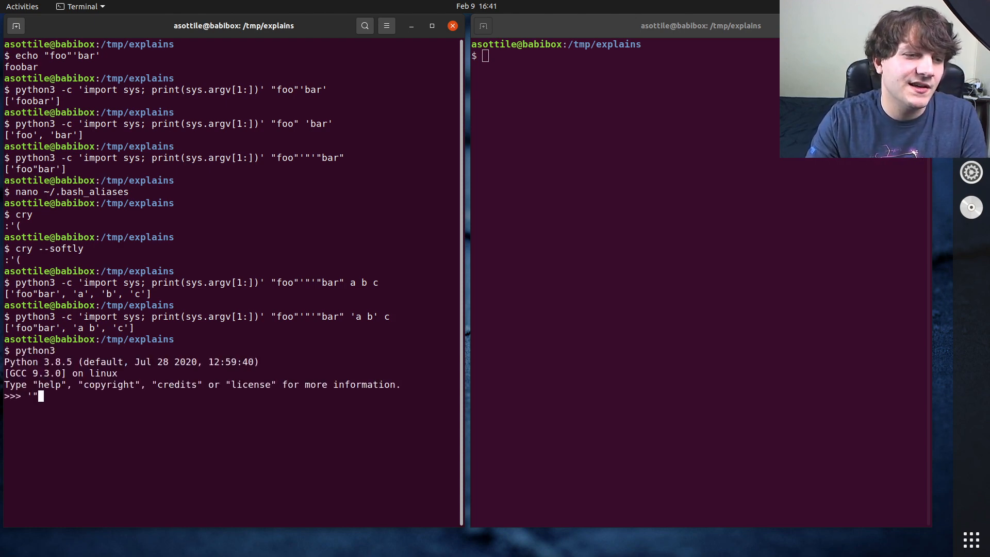
text(foo" b)
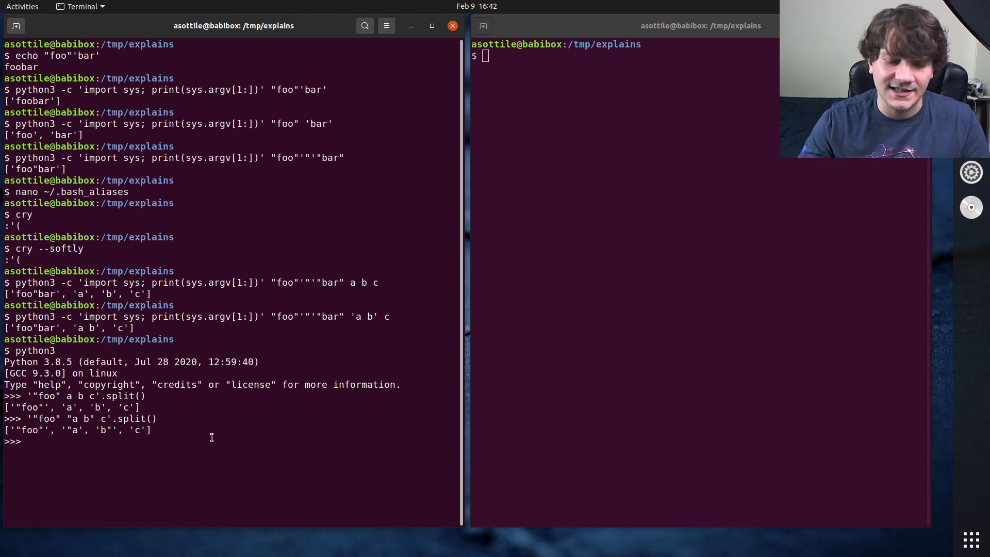
text(import shlex)
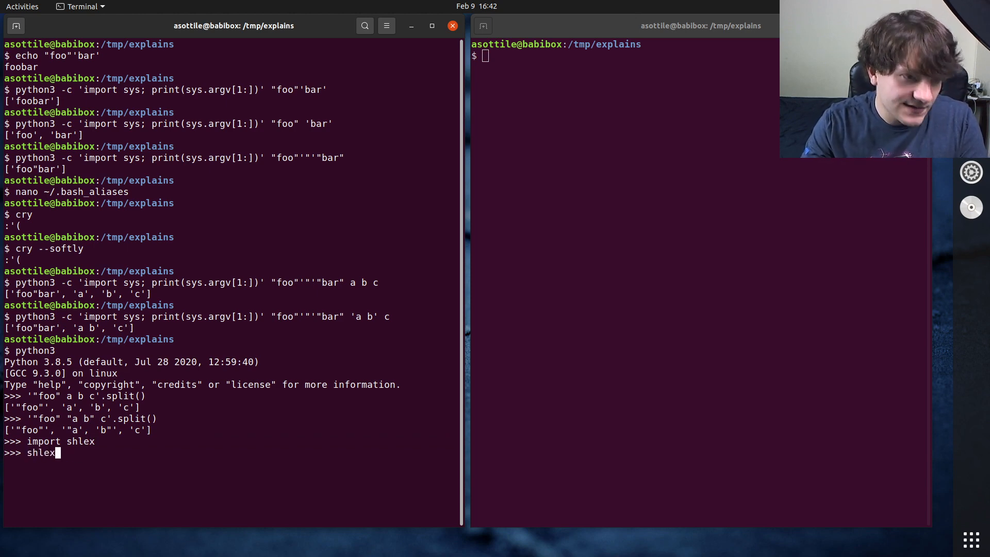
Step: Run shlex.split('"foo" "a b" c') returning ['foo', 'a b', 'c'] and highlight the call
text(.split()
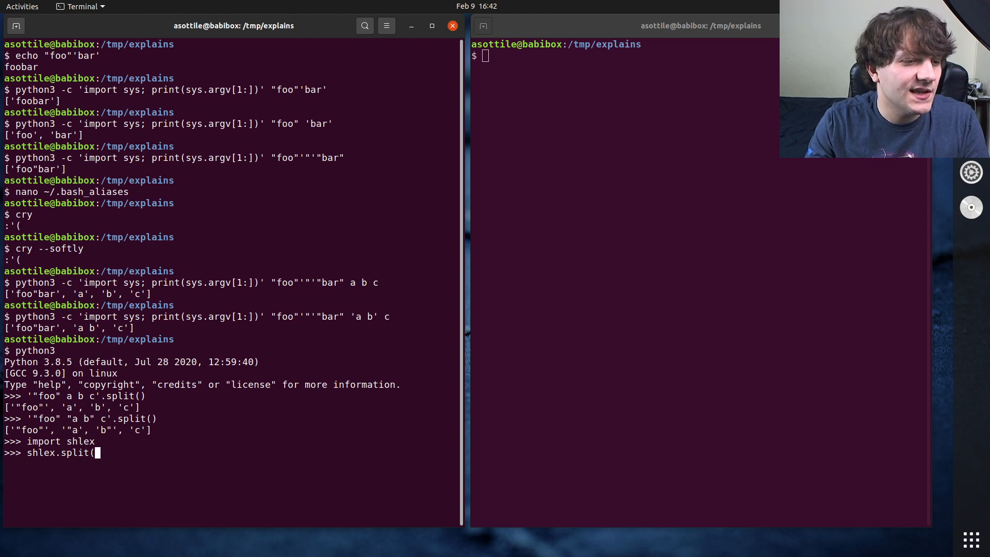
text('"foo" 'a)
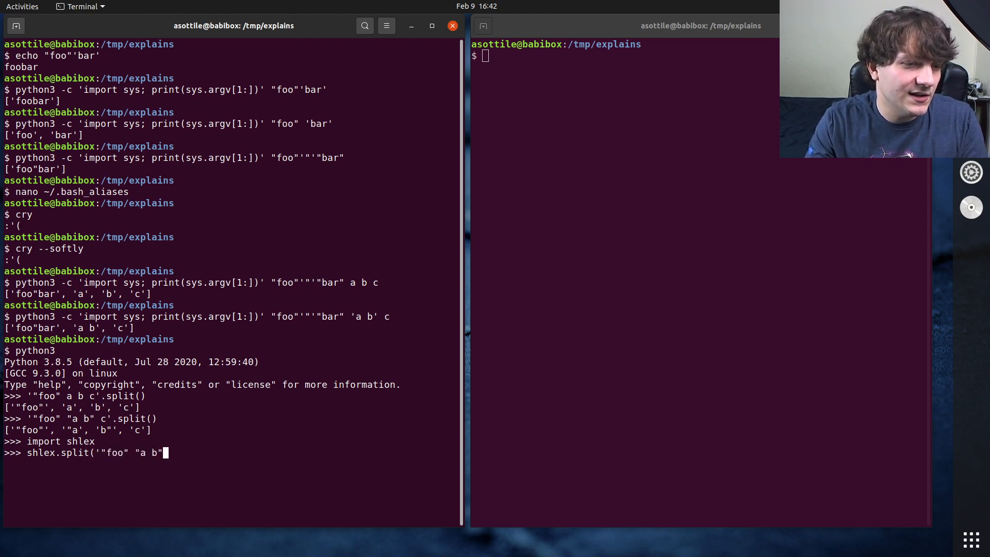
text(c'))
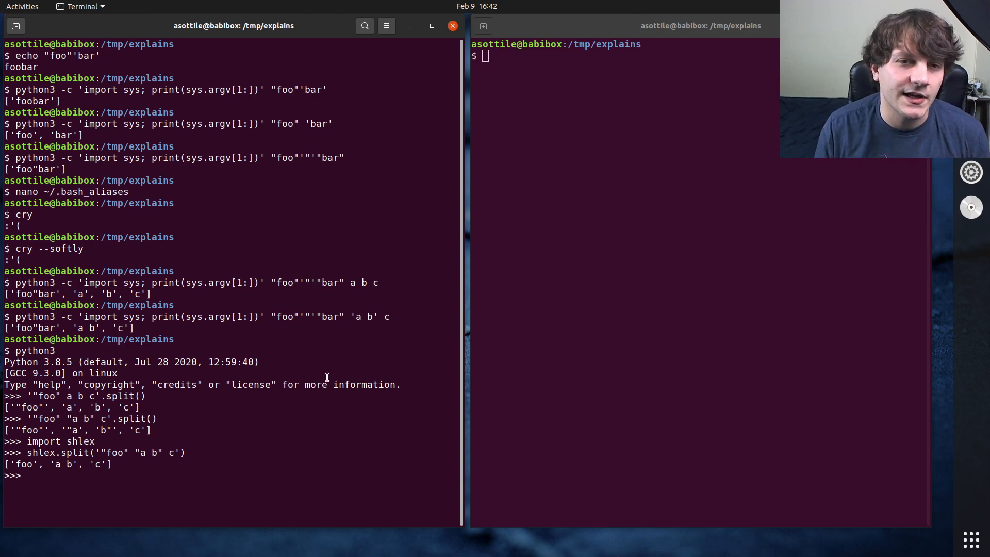
double_click(58, 453)
text(nano)
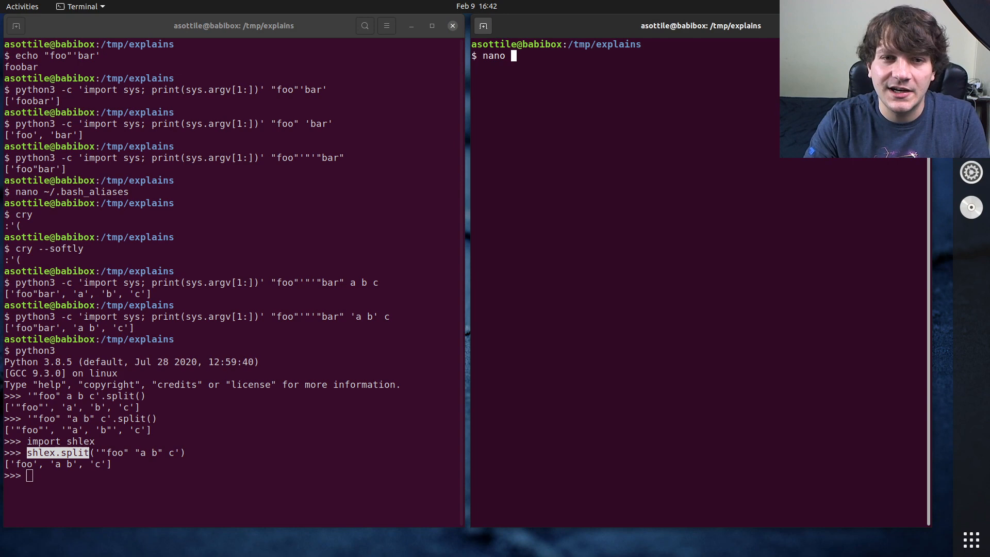
Step: Edit ~/workspace/pre-commit-hooks/.pre-commit-hooks.yaml with nano in the right terminal
text(~/workspace/.pre)
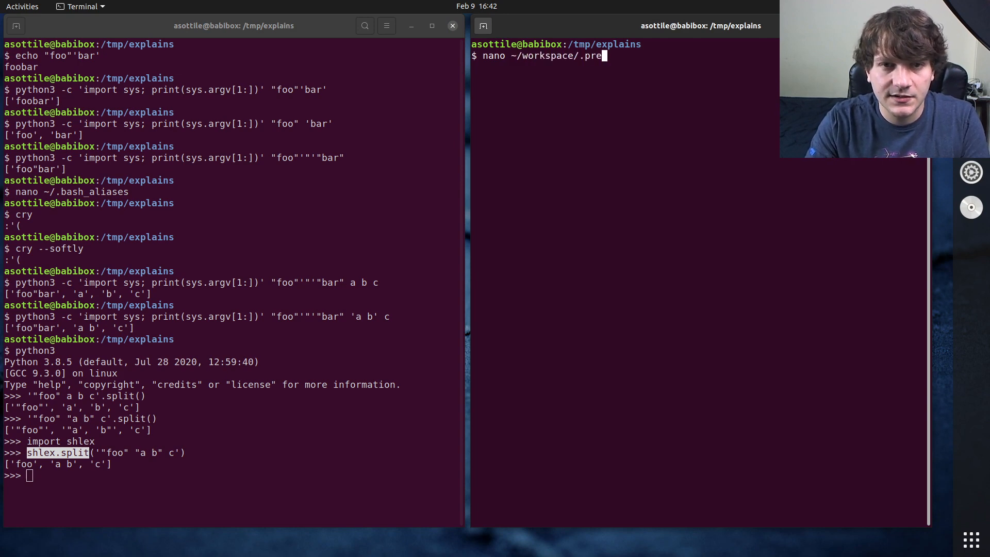
text(rpe-)
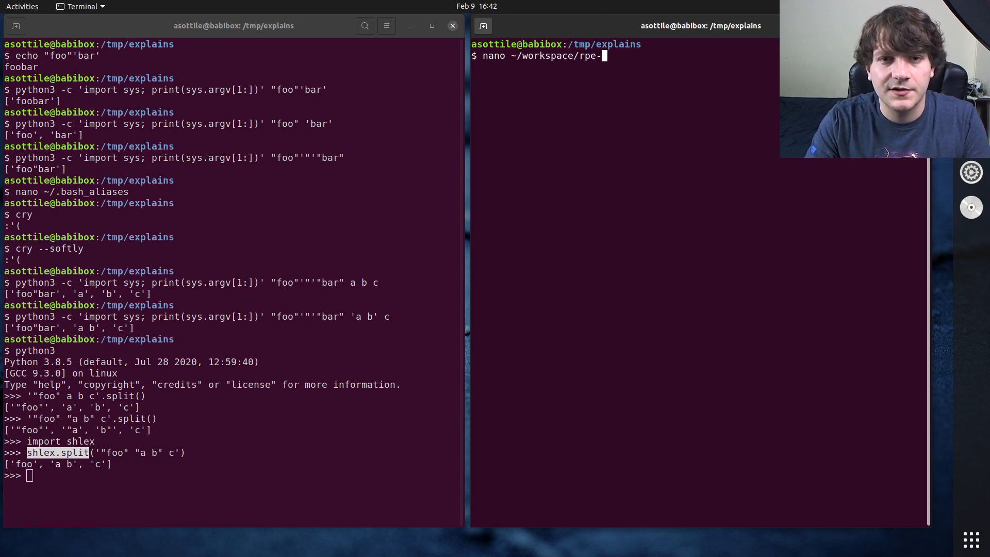
text(pre-commit-ci/)
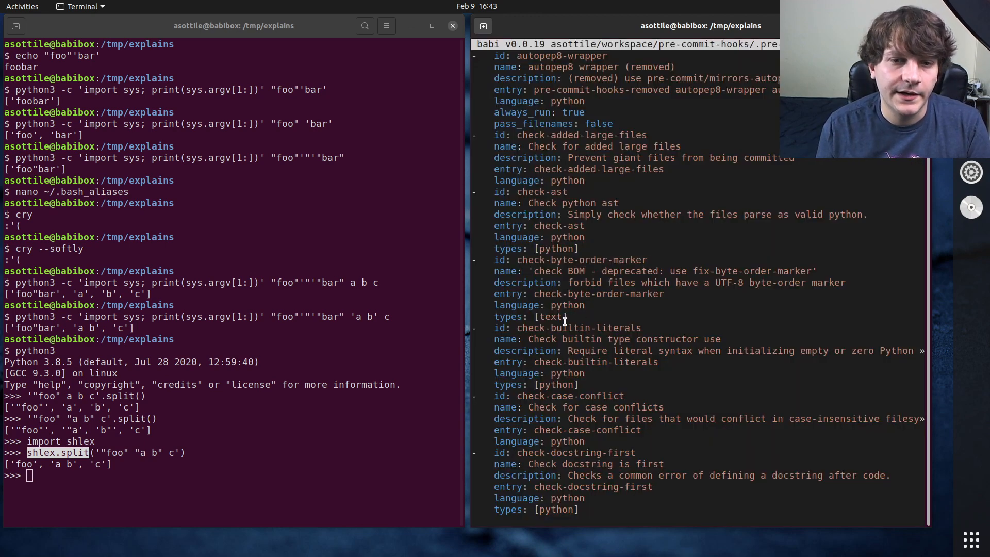
Step: Append -i to the check-byte-order-marker entry, then quit babi answering n to the save prompt
double_click(597, 294)
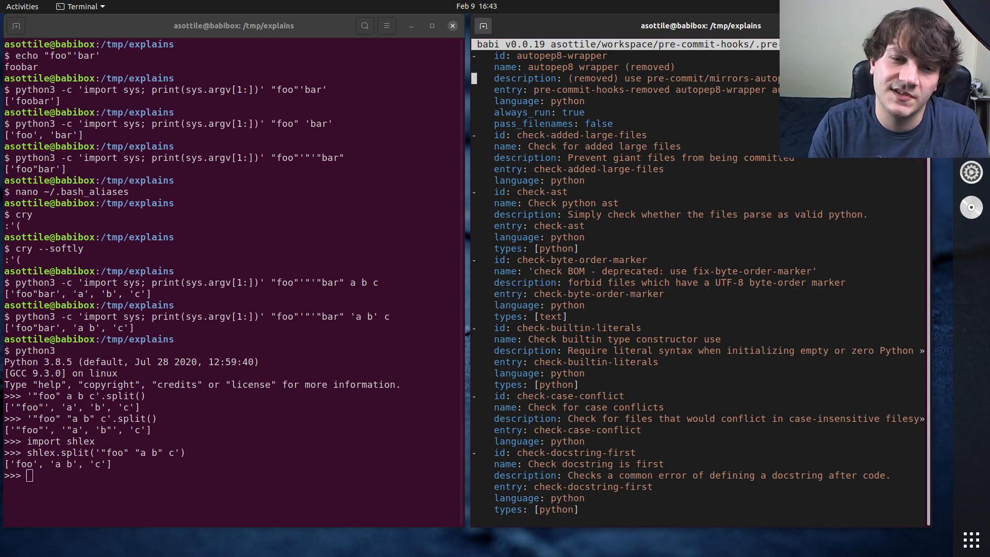
text(-i)
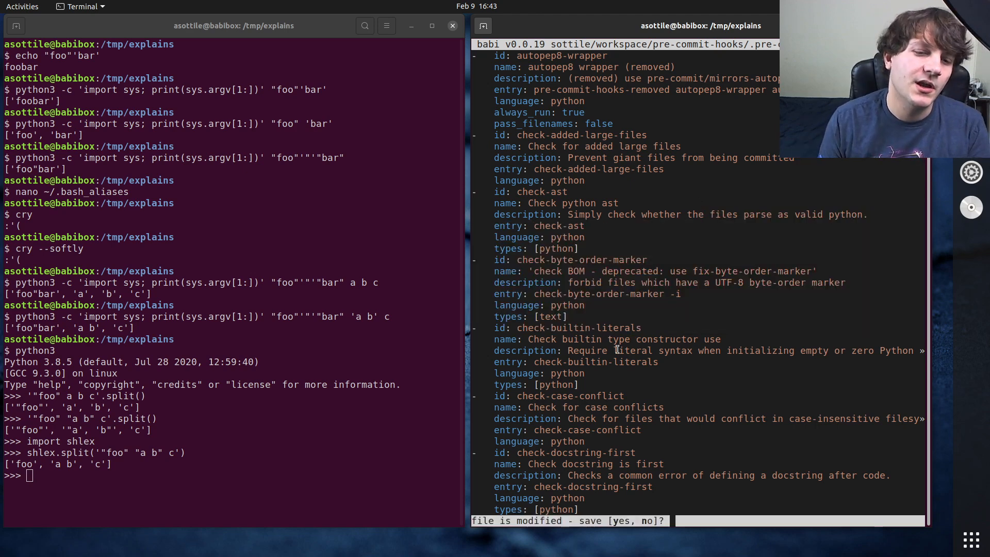
key(n)
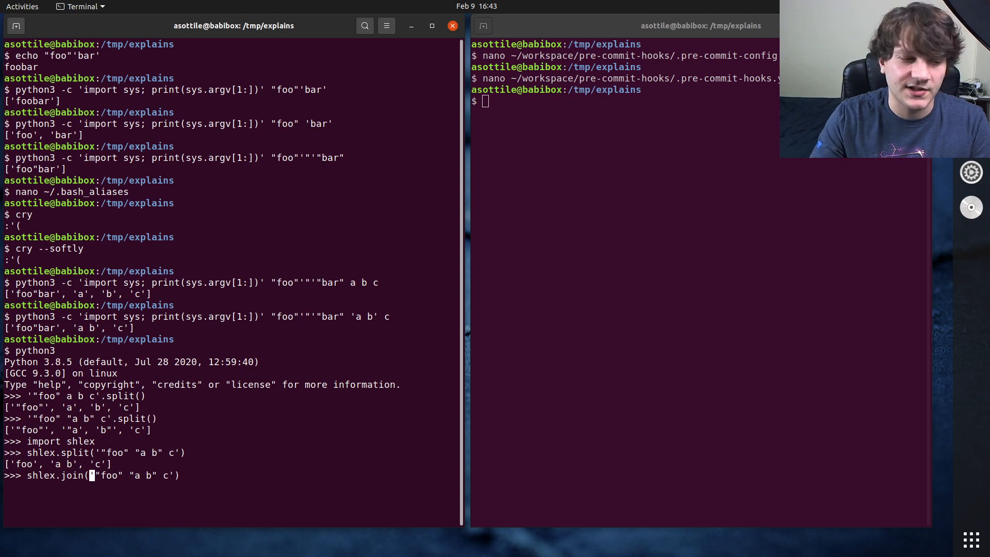
Step: Run shlex.join(('foo', 'a b', 'c')) giving foo 'a b' c and start printing it
text(('foo', 'a b)
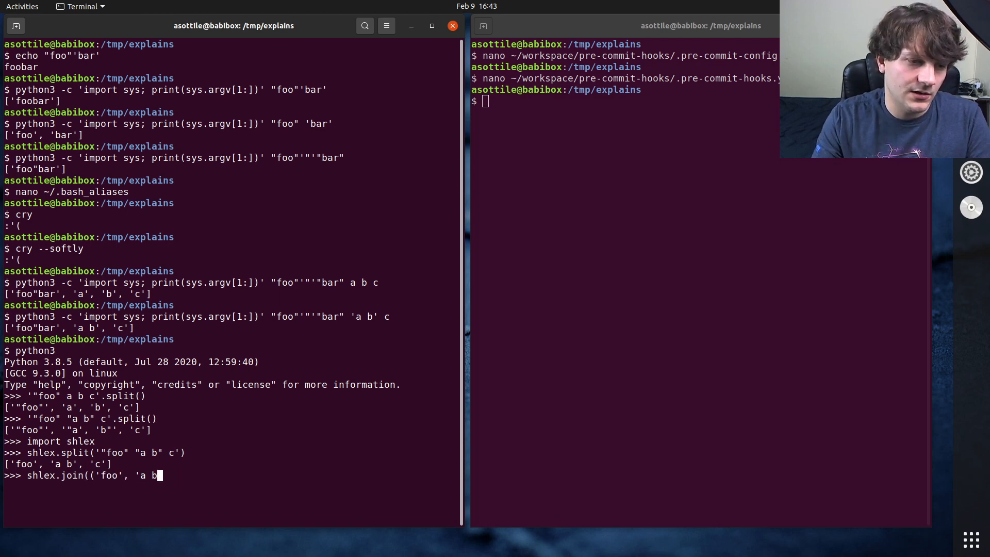
text(', 'c')))
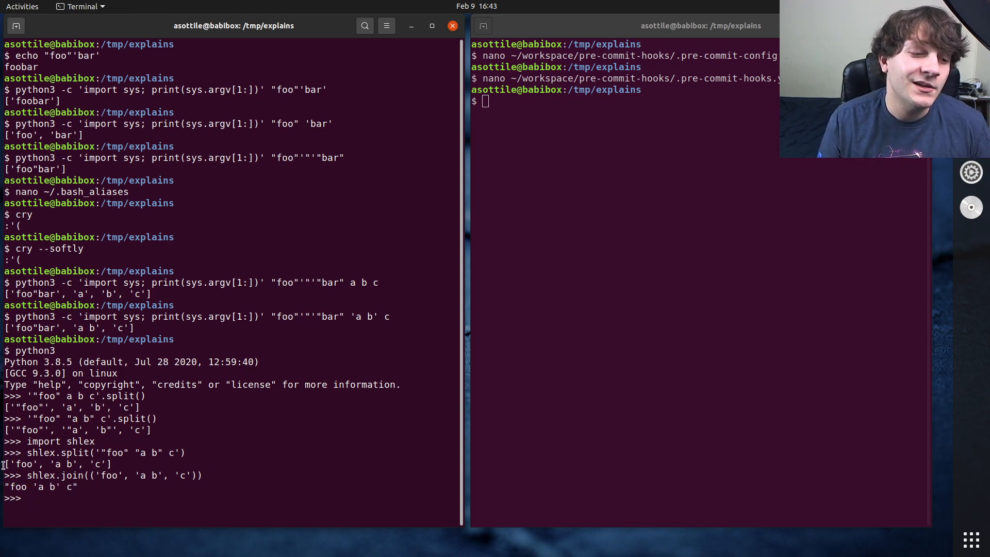
double_click(17, 486)
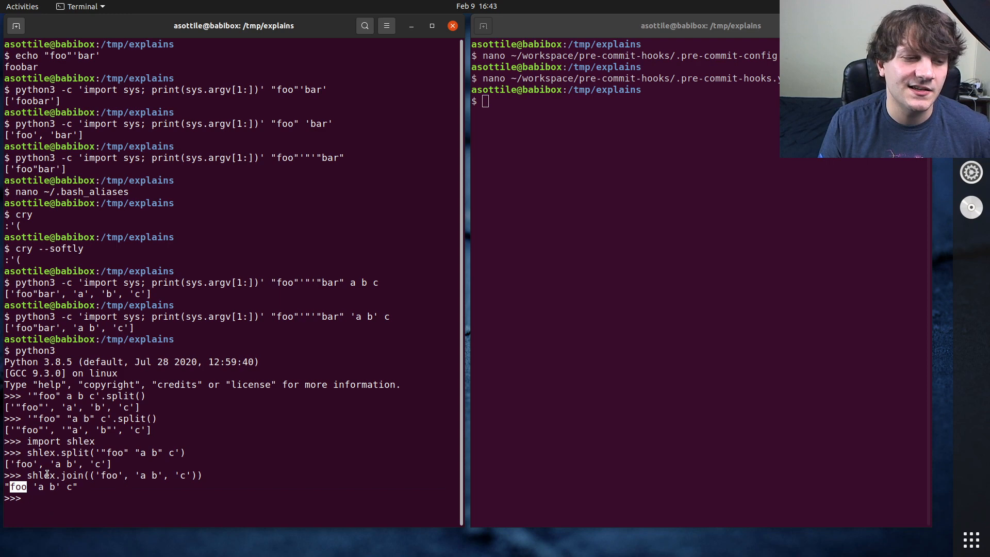
text([pr)
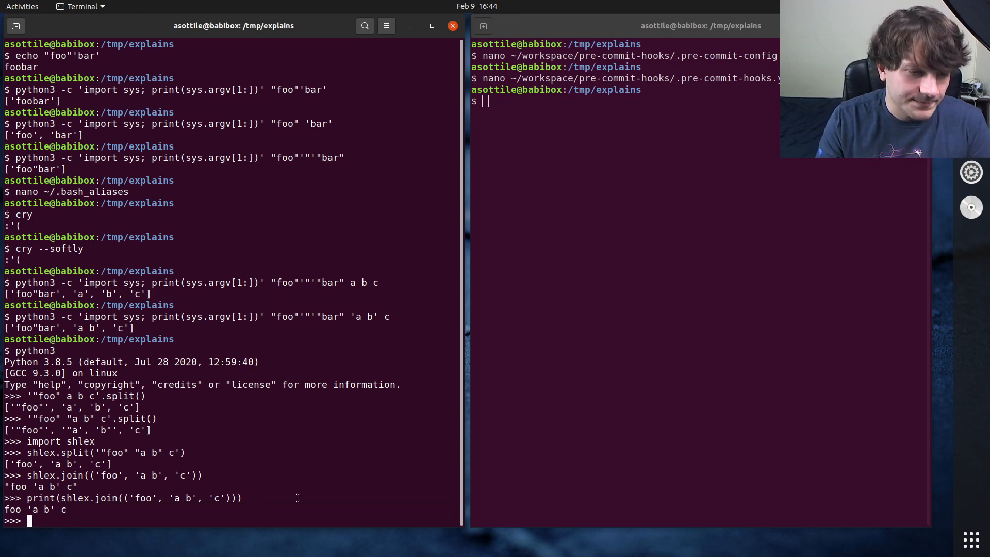
Step: Print shlex.join(('foo', "a' b", 'c')) showing the apostrophe escaped as 'a'"'"' b'
text(print(shlex.join(('foo', "a b', 'c'))))
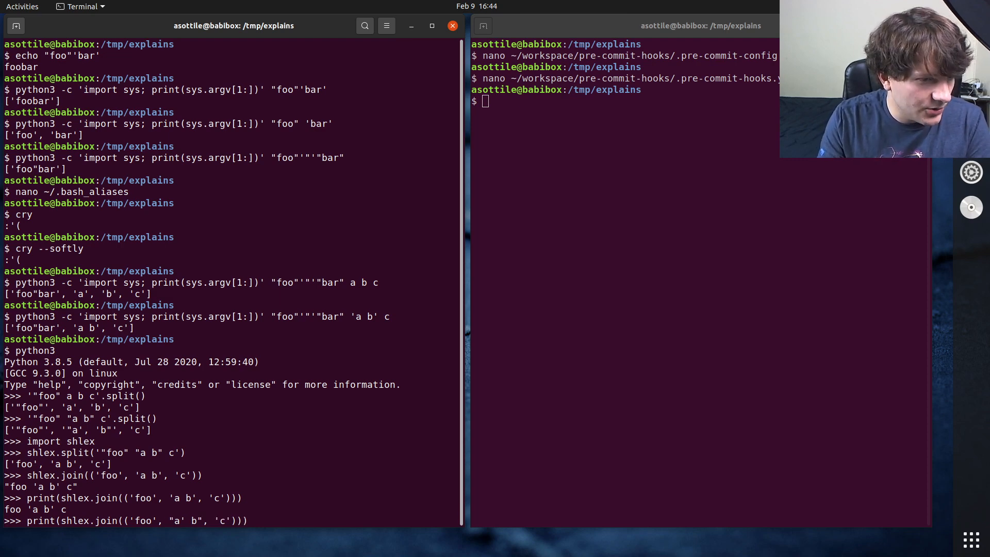
key(Return)
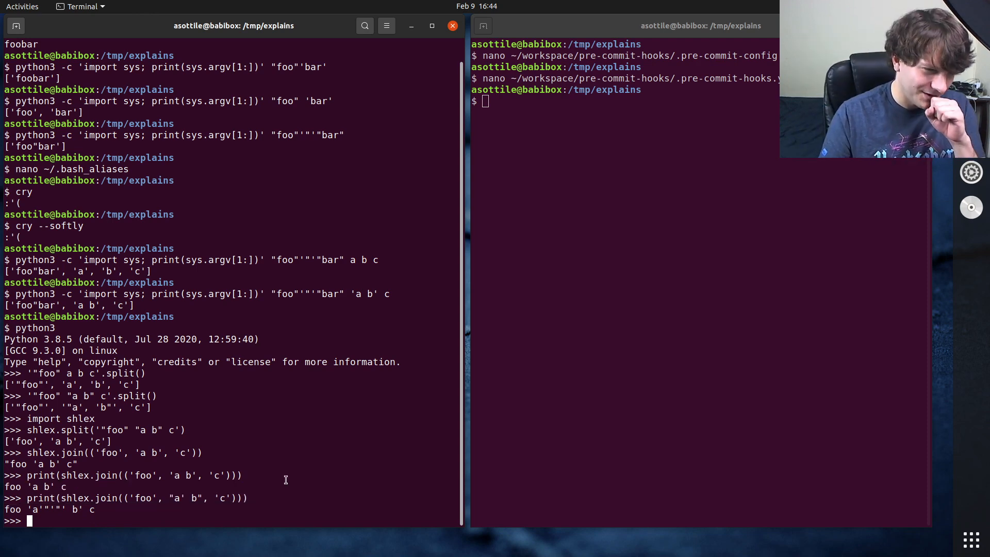
mouse_move(291, 482)
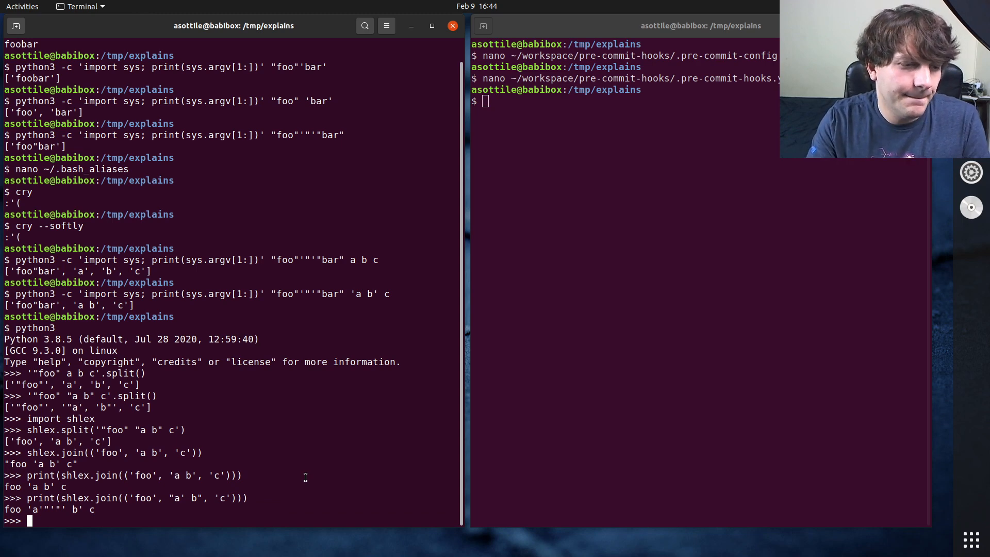
double_click(117, 497)
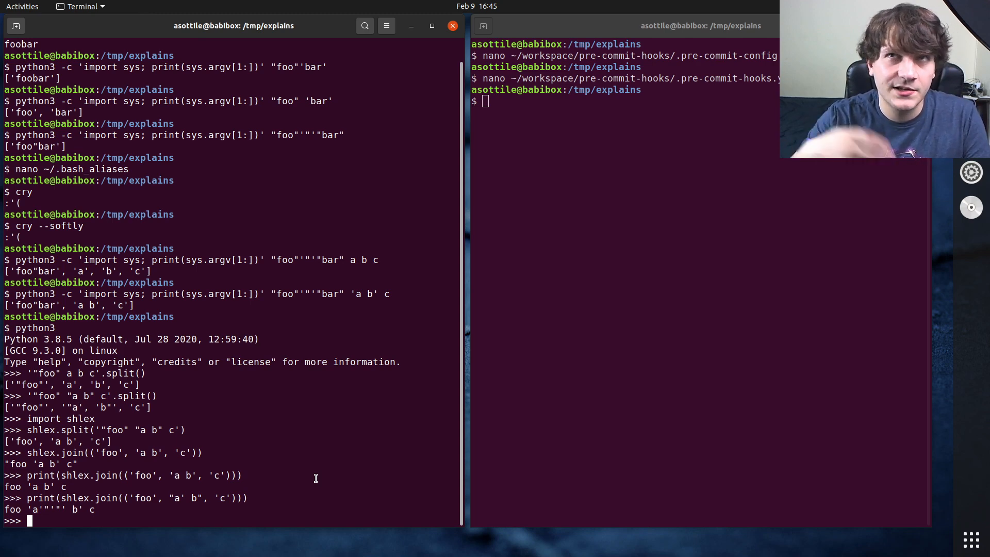
Step: Define my_shlex_join(params) returning ' '.join(shlex.quote(arg) for arg in params)
text(def my)
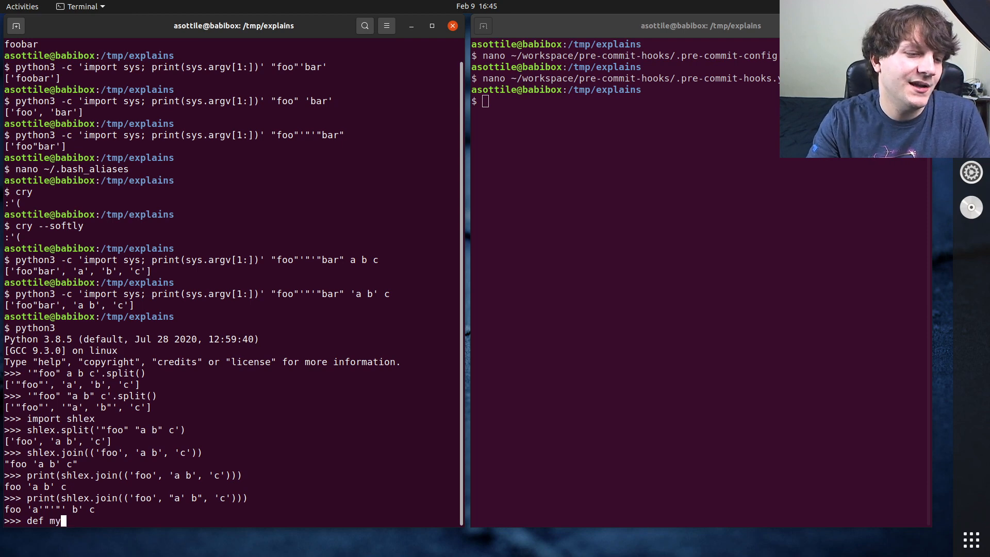
text(_shlex_join)
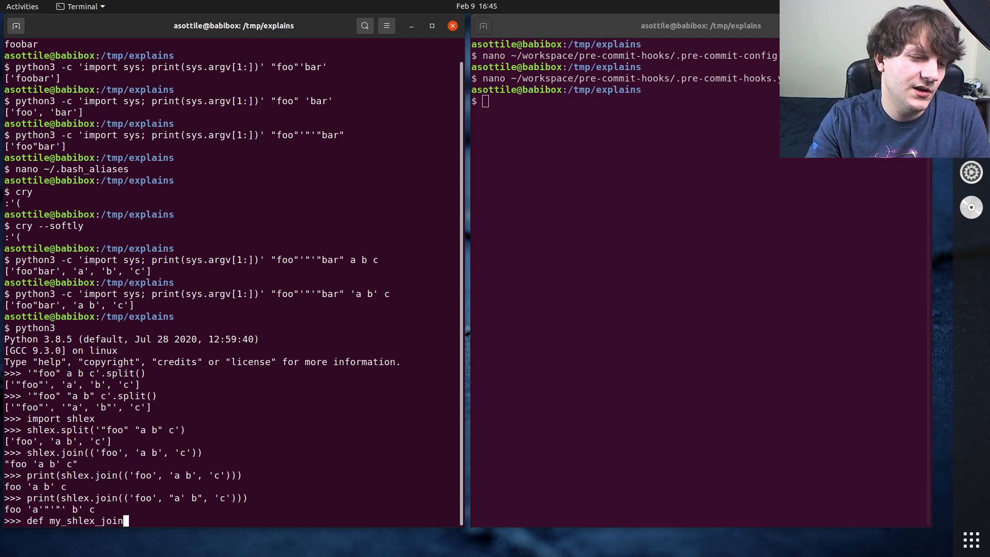
text((para)
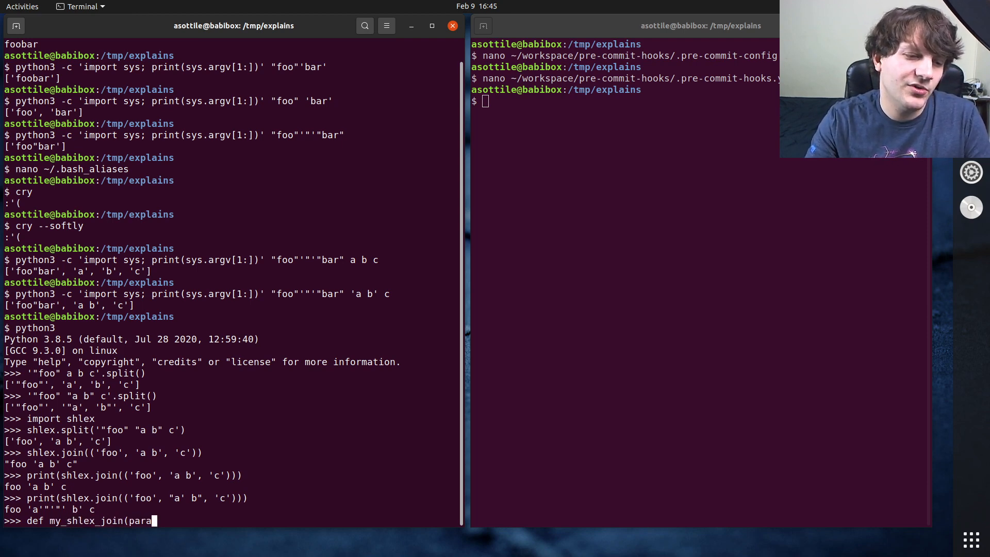
text(ms):)
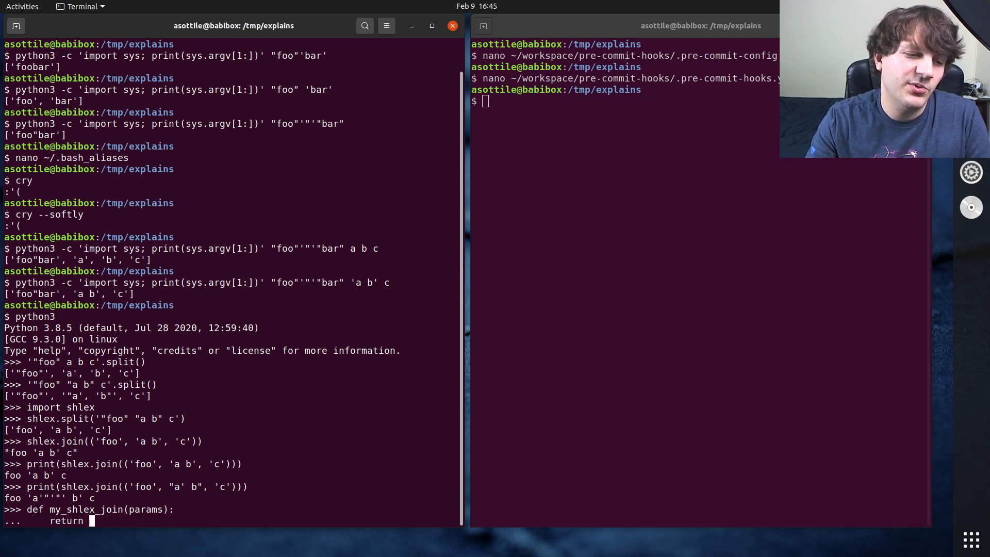
text(' '.join)
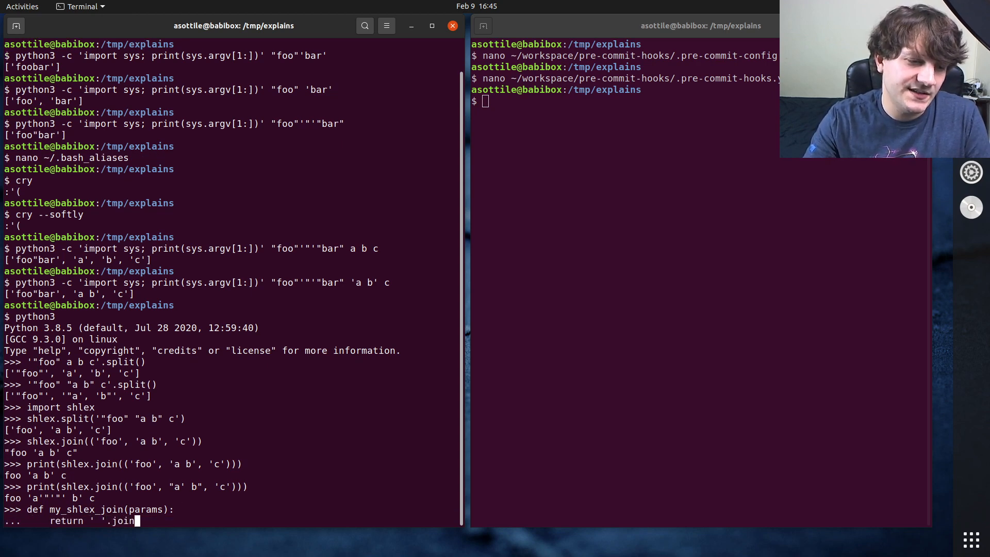
text((shlex.quote()
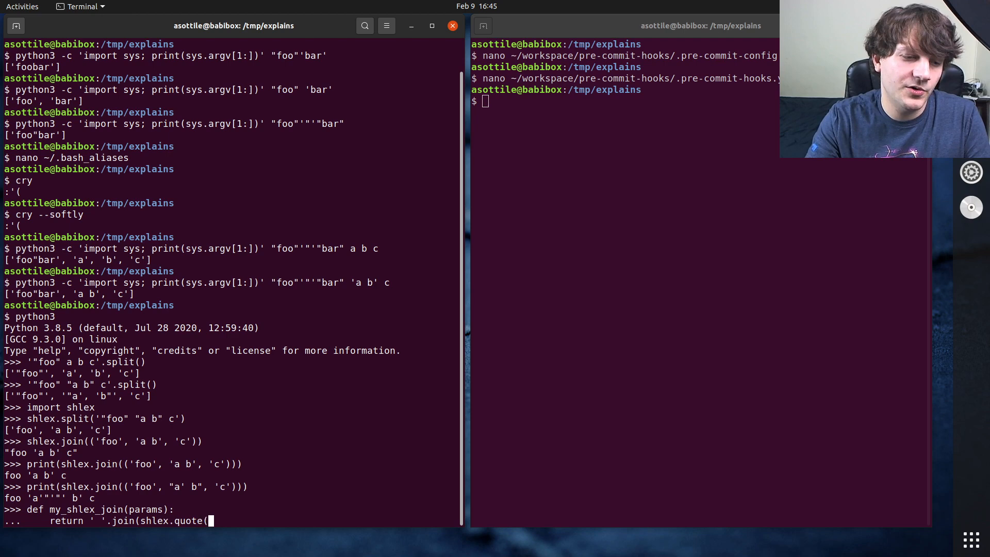
text(arg) for arg i)
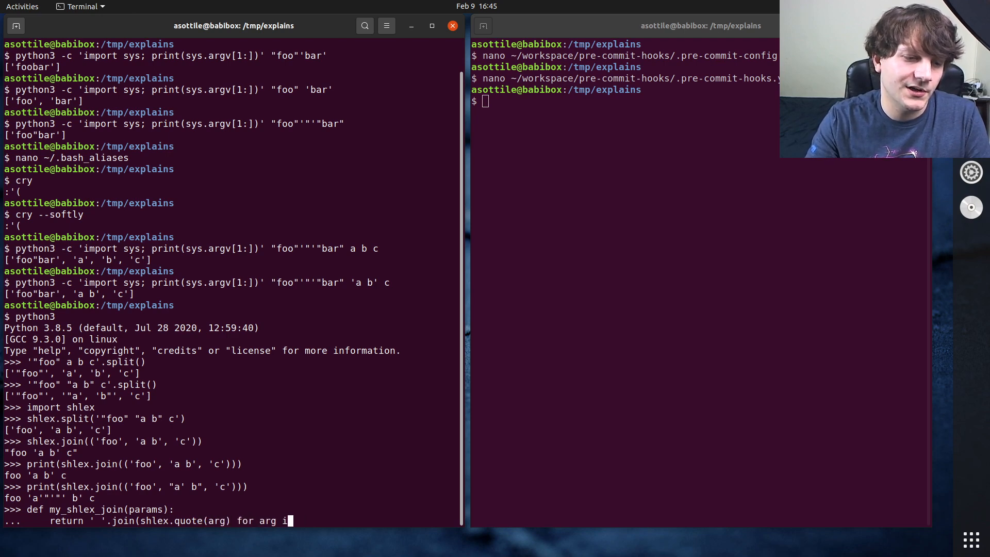
text(n params))
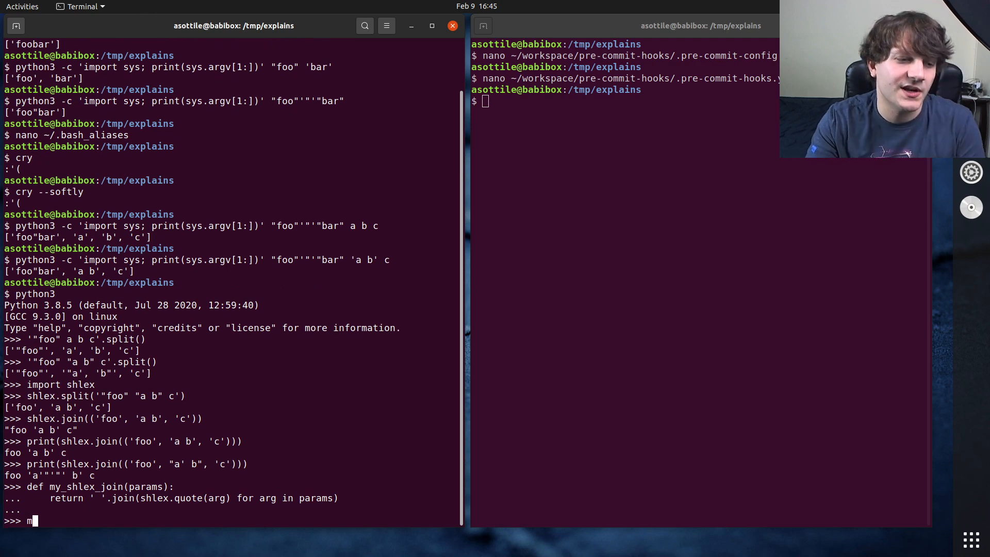
Step: Print my_shlex_join(('foo', "a' b", 'c')) giving the same foo 'a'"'"' b' c output
text(y_shlex_jko)
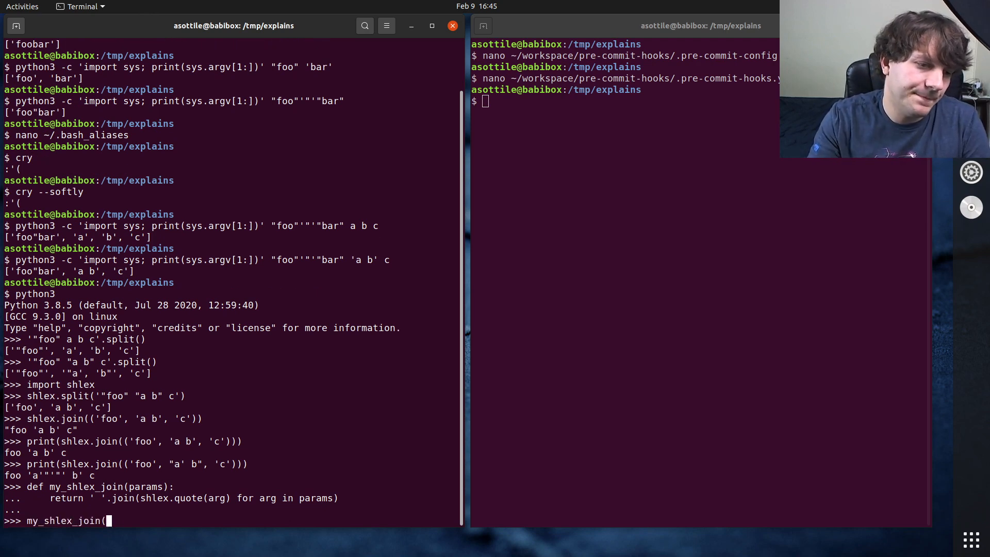
text('foo', "a' b", 'c')))
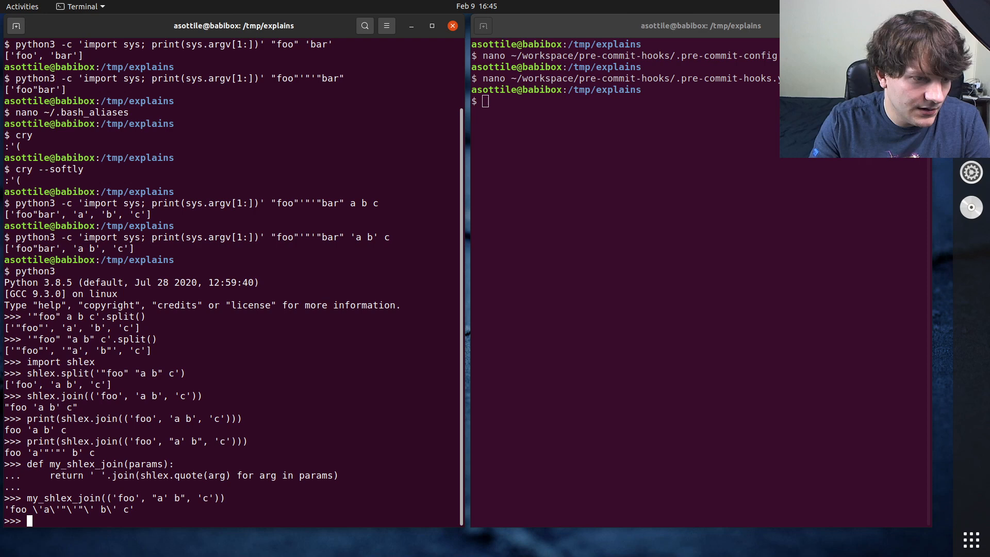
text(print(my_shlex_join(('foo', "a' b", 'c'))))
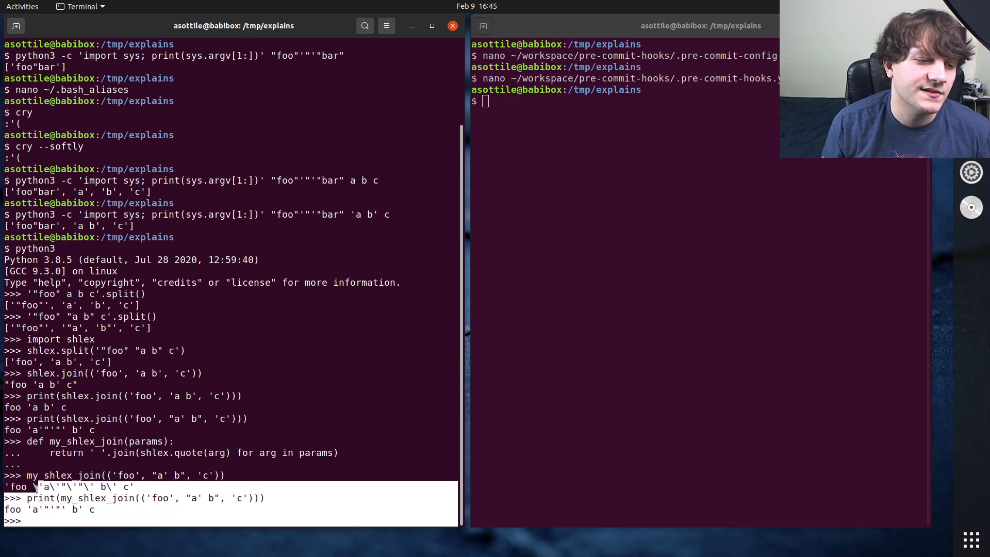
double_click(96, 497)
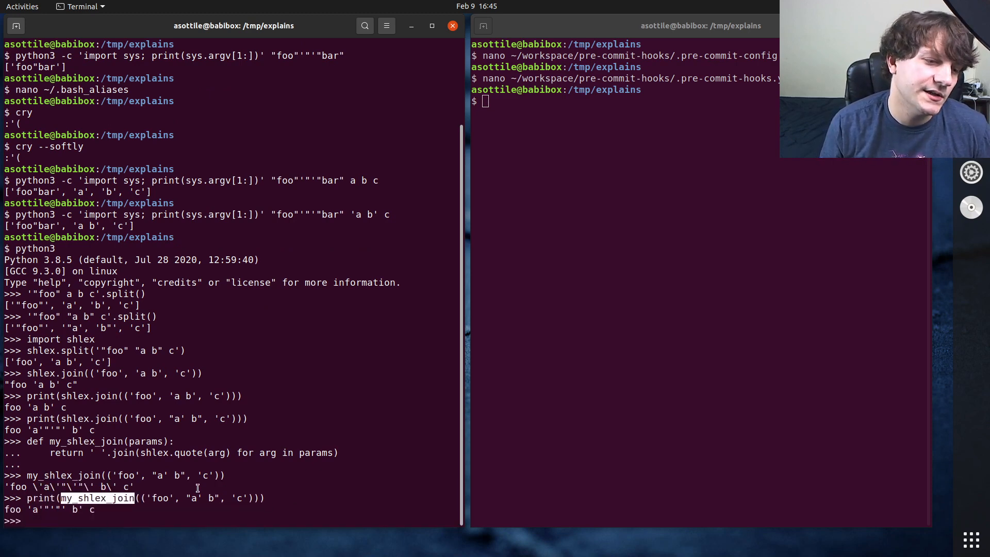
key(Return)
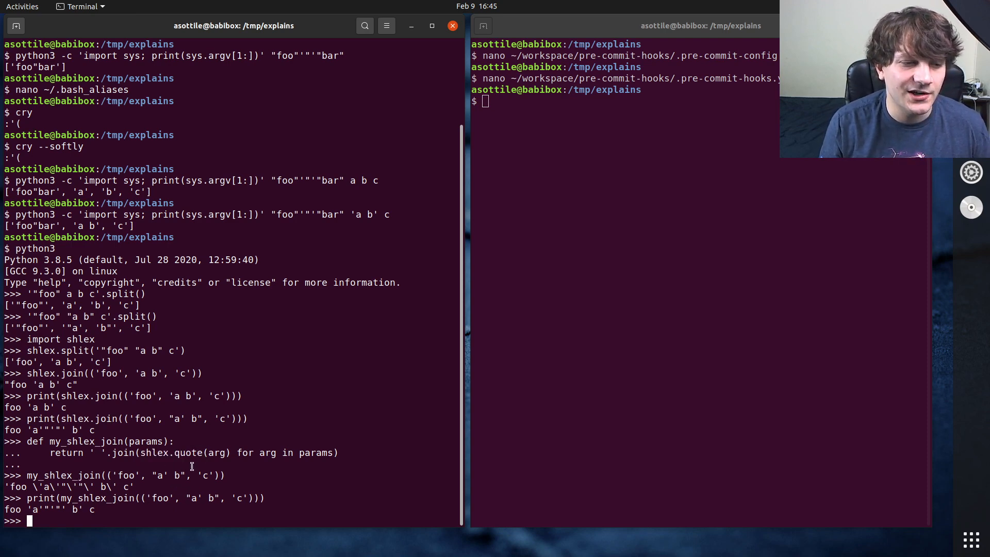
mouse_move(309, 479)
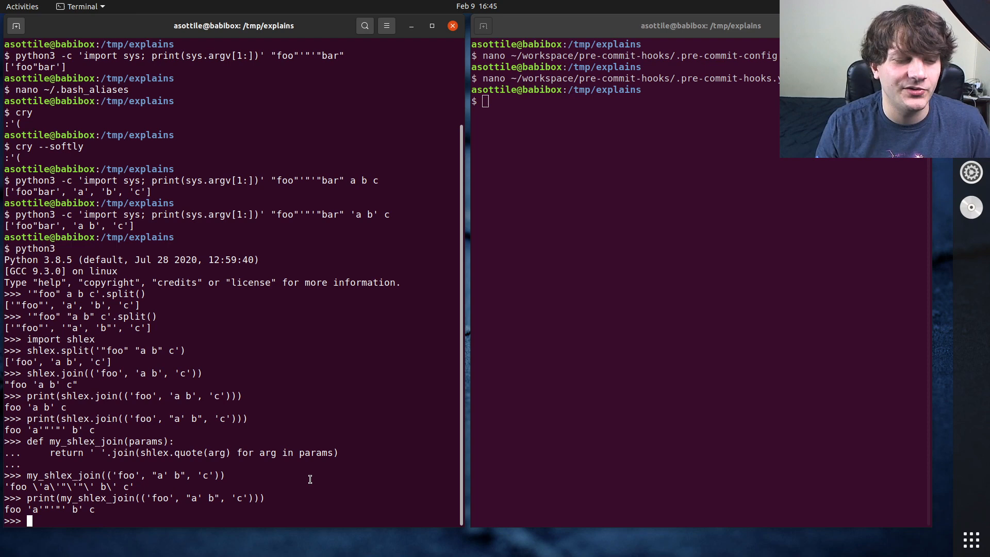
Step: Import pipes and show pipes.quote is a function, then start nano ~/.bash_aliases in the right terminal
text(import pipes)
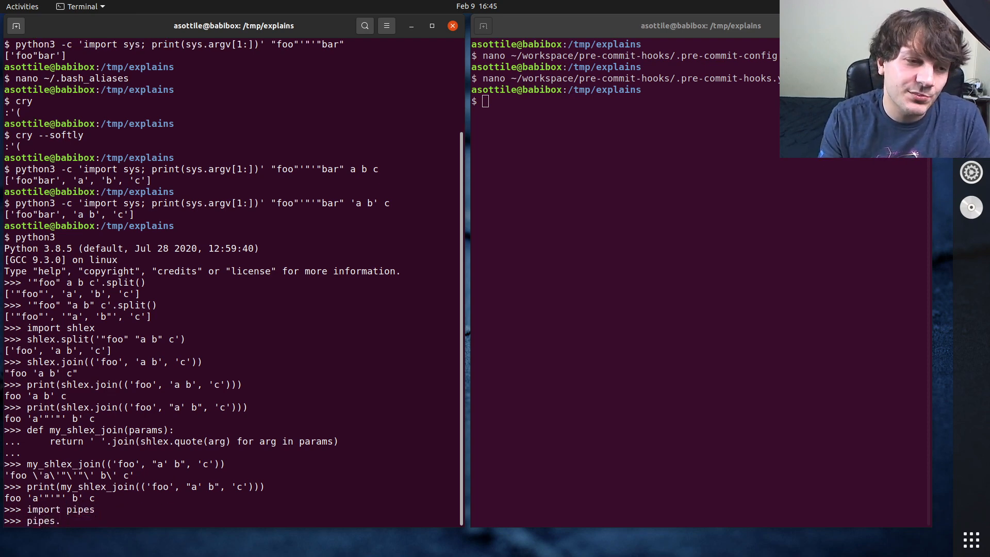
text(.quote)
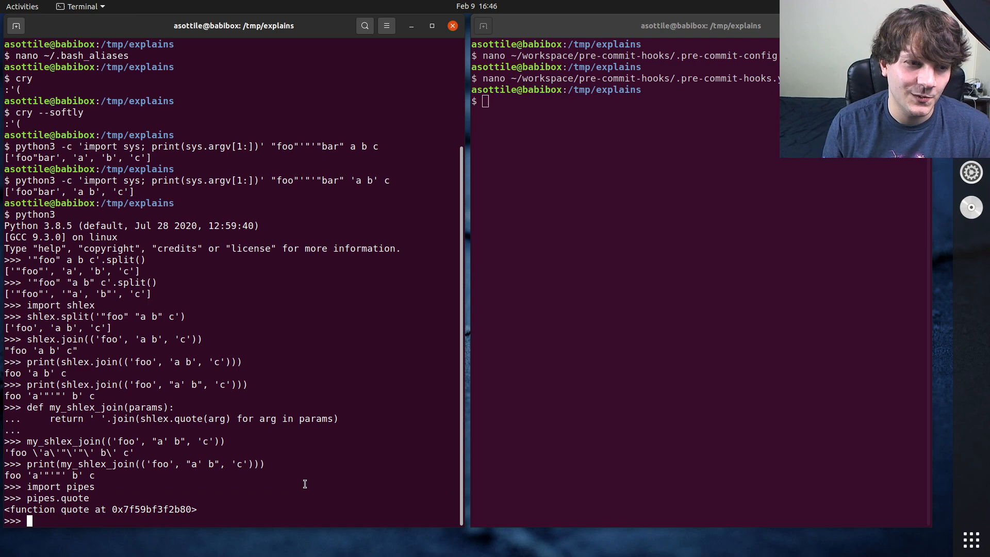
mouse_move(263, 384)
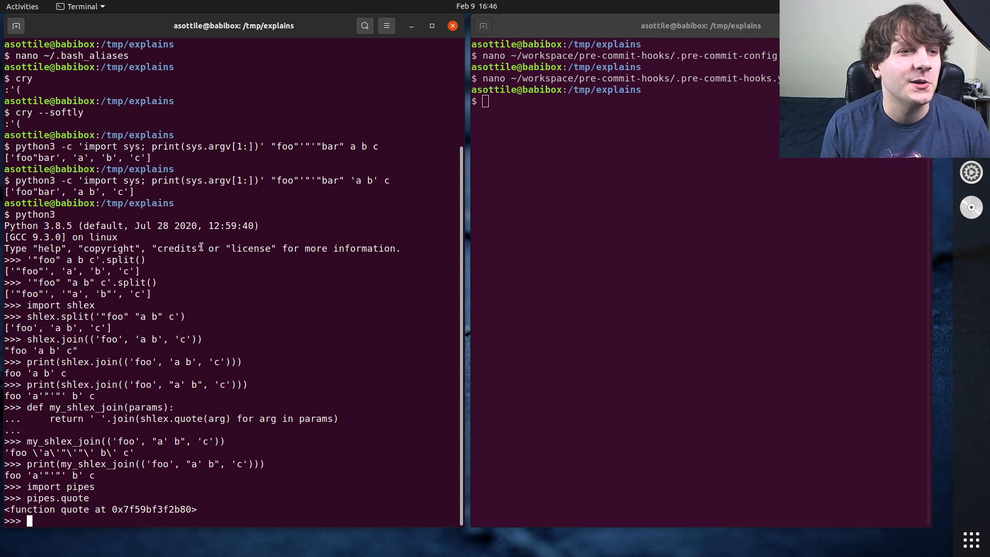
text(nano ~/)
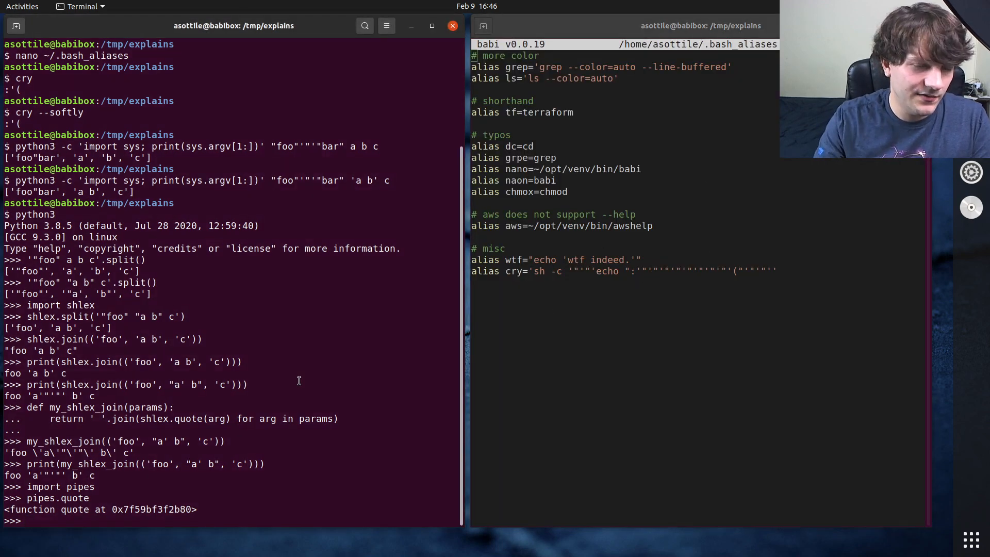
Step: Evaluate and print shlex.quote("echo :'(") to see the escaped frown string
text('echo :'(")
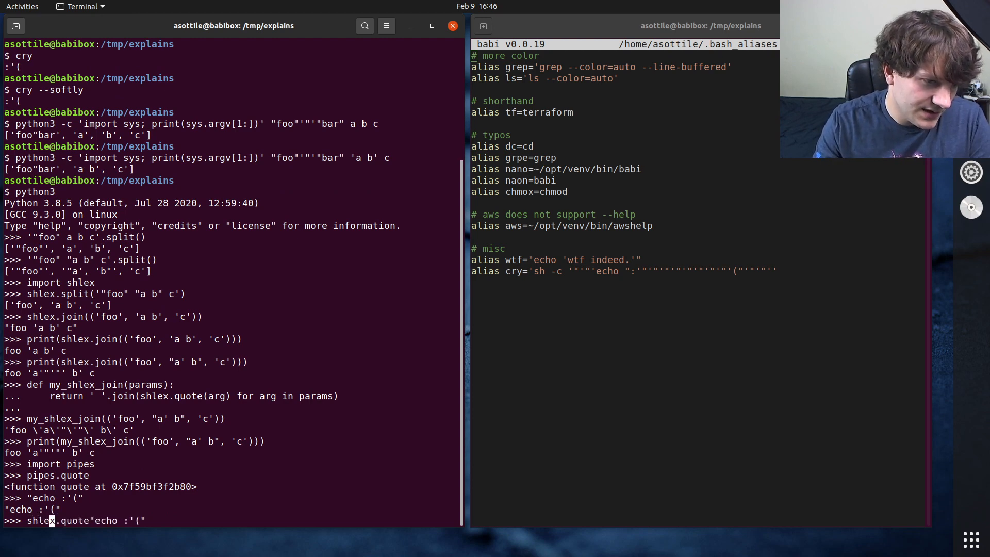
key(Return)
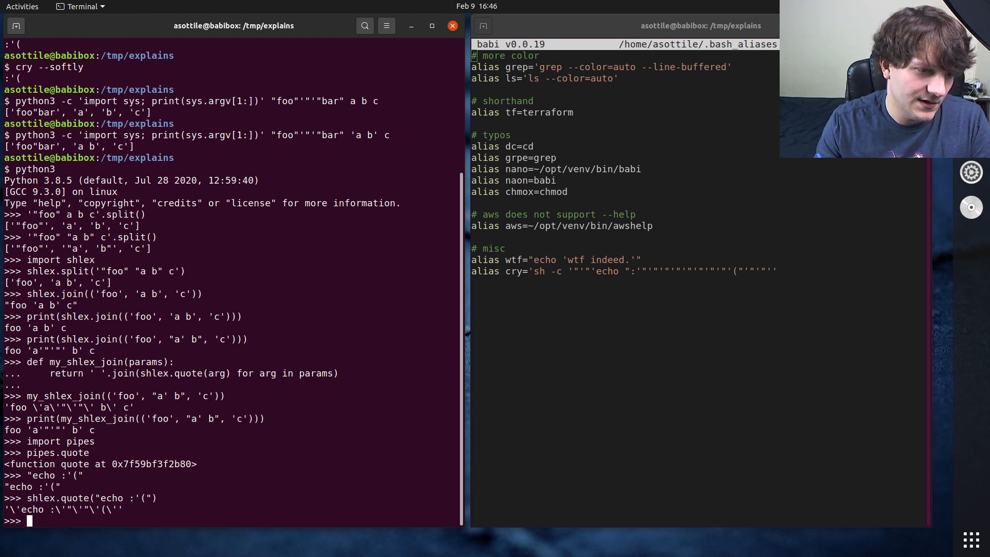
text(print(shlex.quote("echo :'(")))
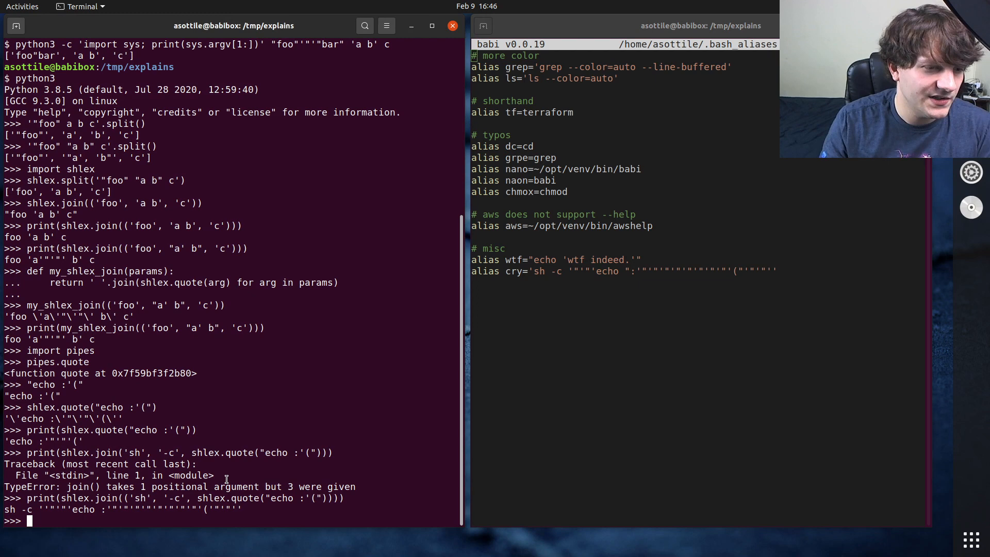
Step: Print shlex.join(('sh', '-c', "echo :'(")) to reproduce the cry alias's nested sh -c quoting
text(print(shlex.join(('sh', '-c', shlex.quote("echo :'(")))))
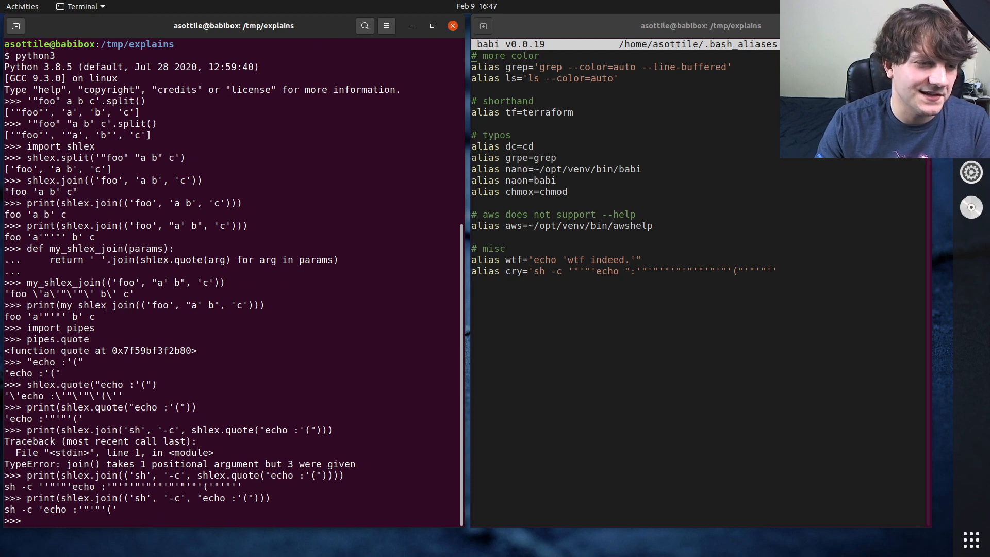
text(print(shlex.join(('sh', '-c', "echo :'("))))
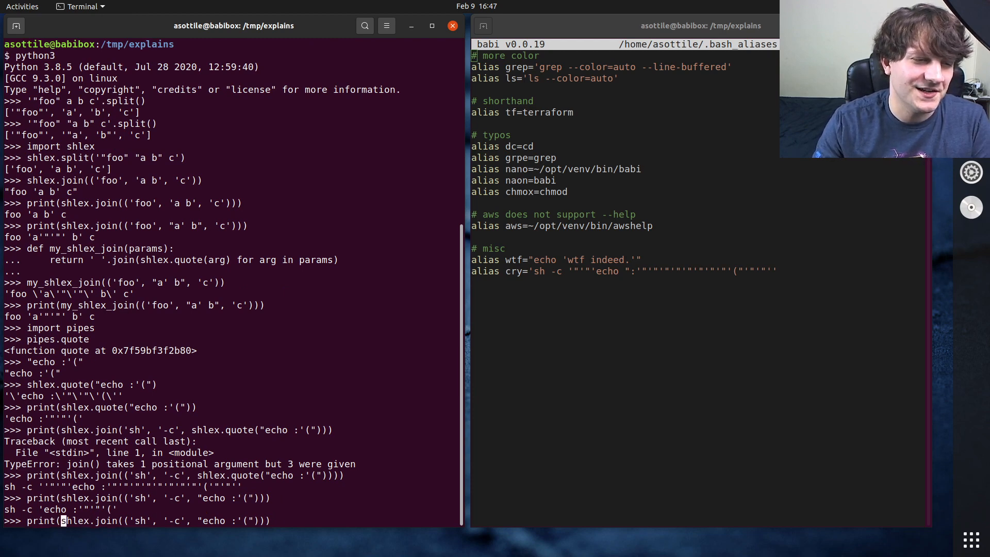